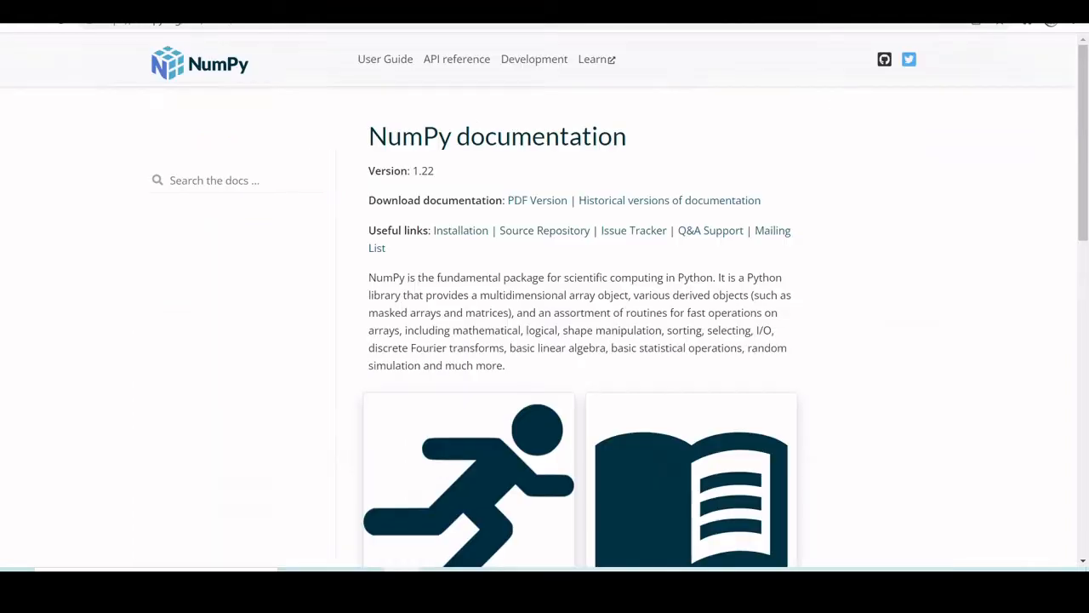
Run type(data) in a new cell to confirm the audio data is a numpy.ndarray
{"action": "key", "text": "ctrl+plus"}
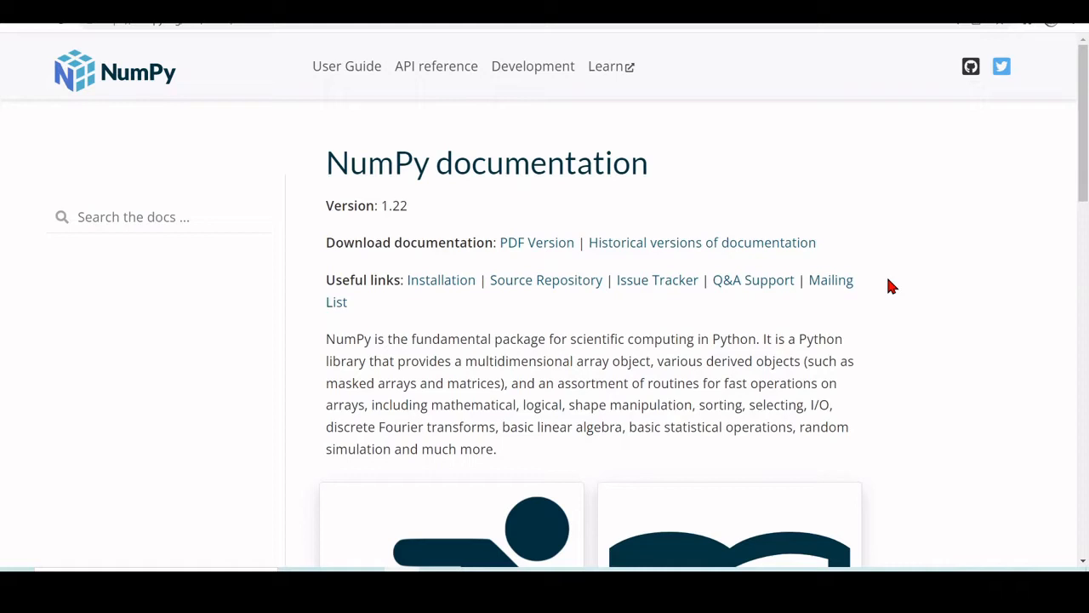
{"action": "scroll", "scroll_direction": "down", "scroll_amount": 3}
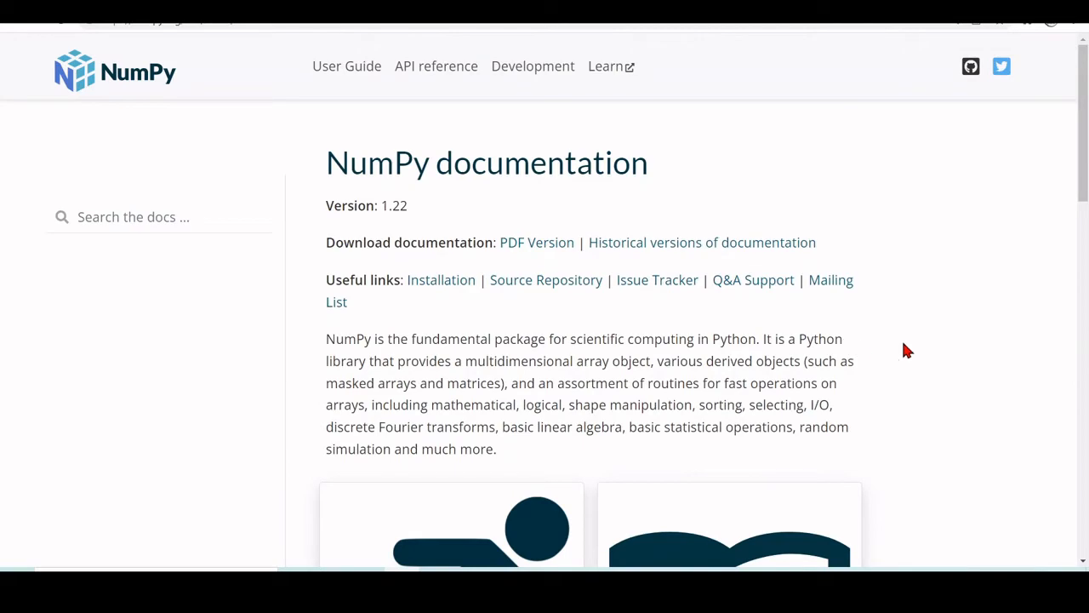
{"action": "mouse_move", "coordinate": [936, 252]}
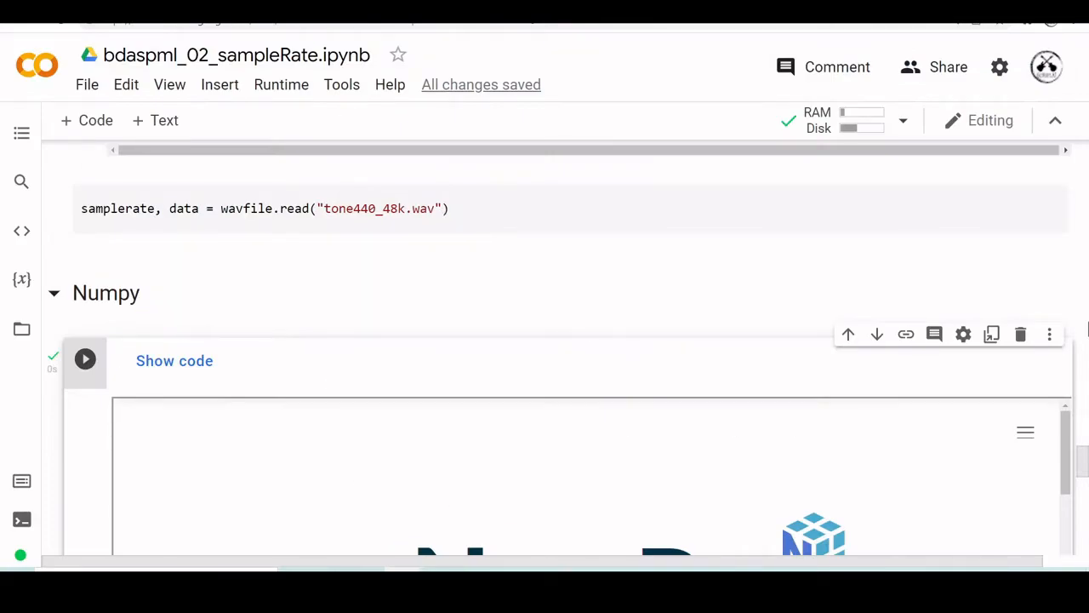
{"action": "scroll", "scroll_direction": "down", "scroll_amount": 3}
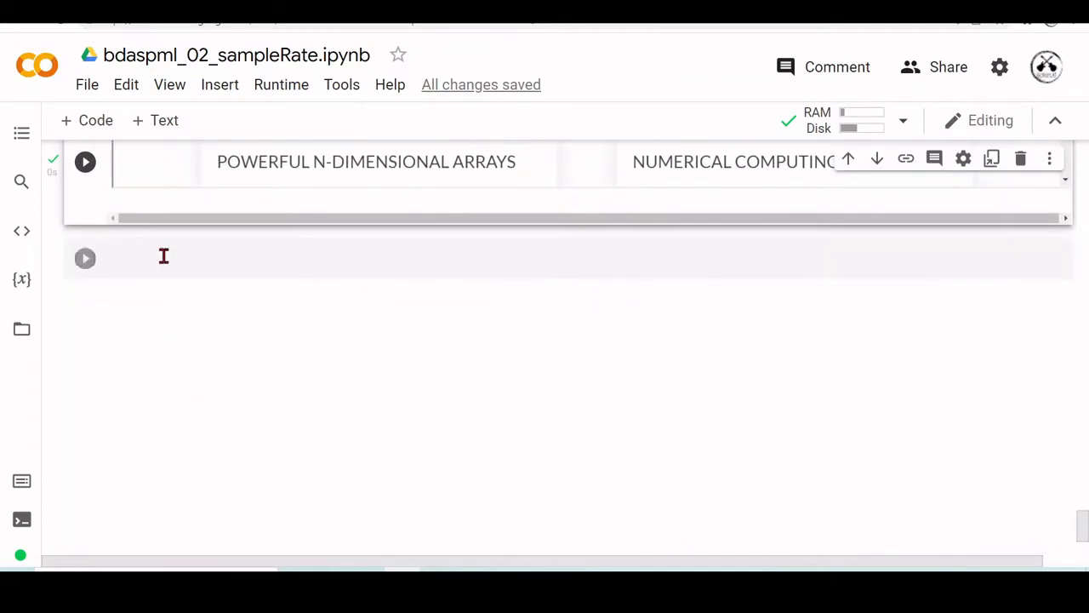
{"action": "type", "text": "type(db)"}
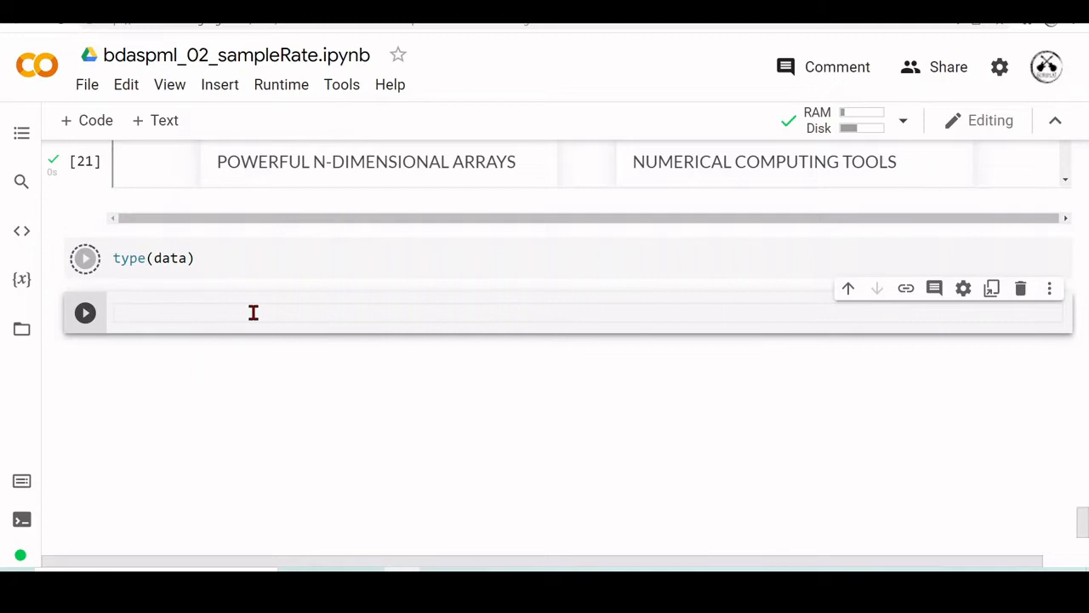
{"action": "left_click", "coordinate": [85, 258]}
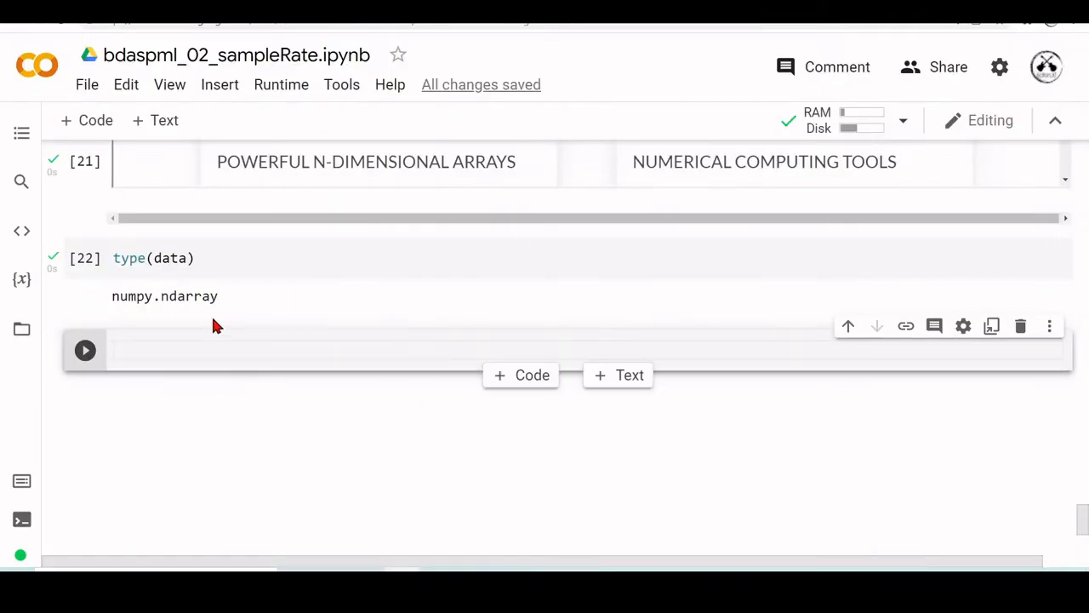
Enter data. and browse the ndarray's completion list of attributes and methods
{"action": "type", "text": "data"}
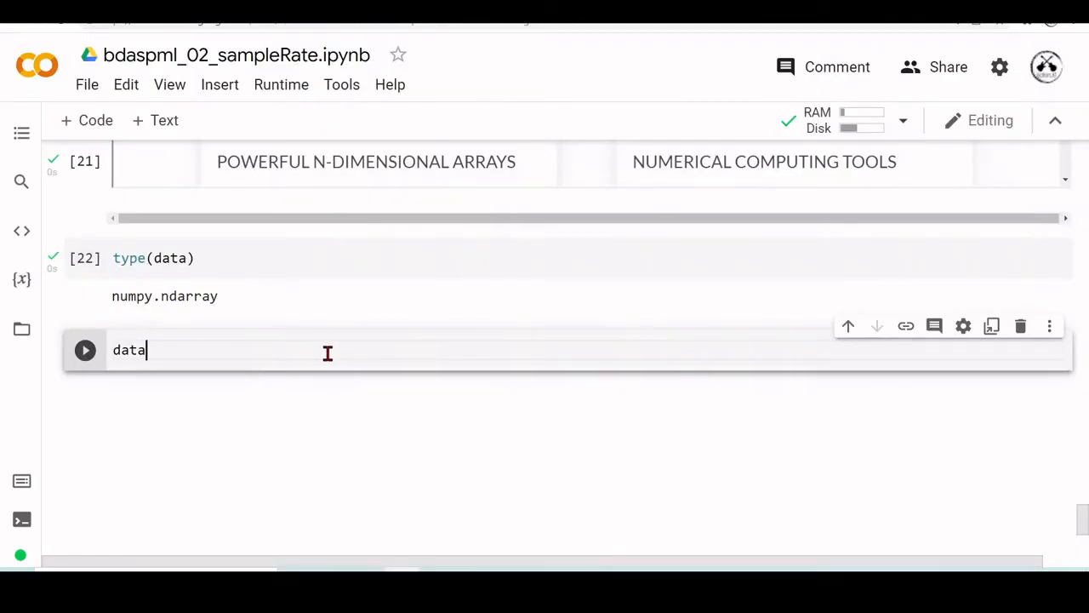
{"action": "type", "text": "."}
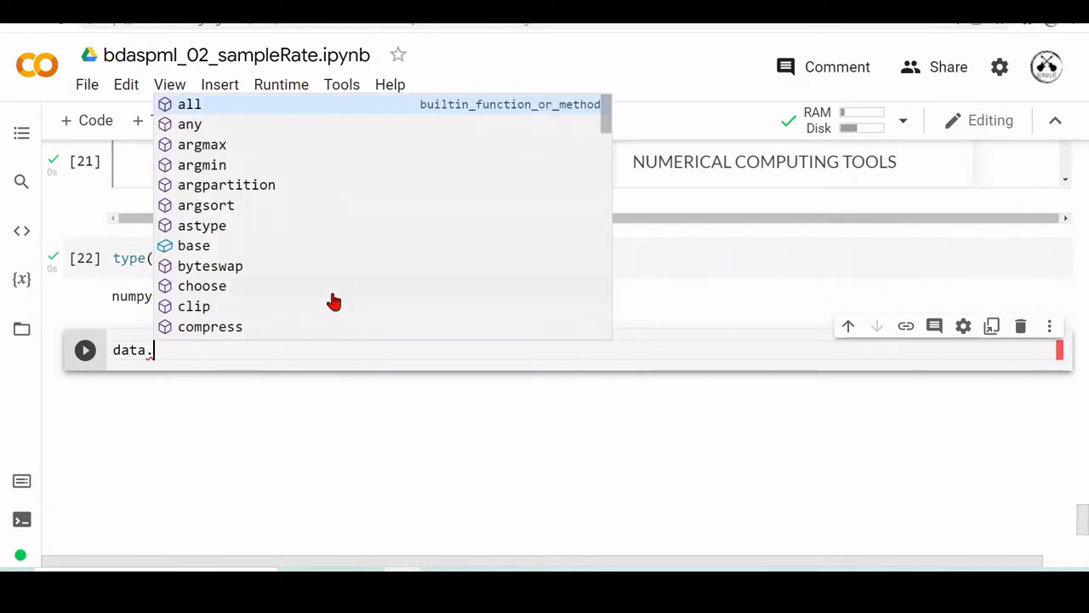
{"action": "mouse_move", "coordinate": [249, 153]}
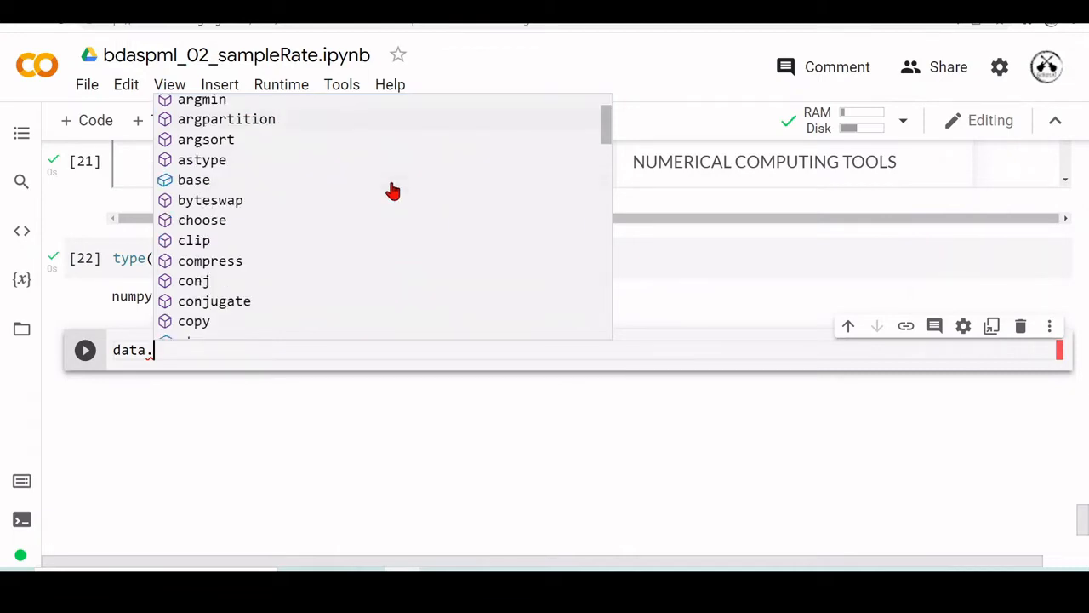
{"action": "scroll", "scroll_direction": "down", "scroll_amount": 3}
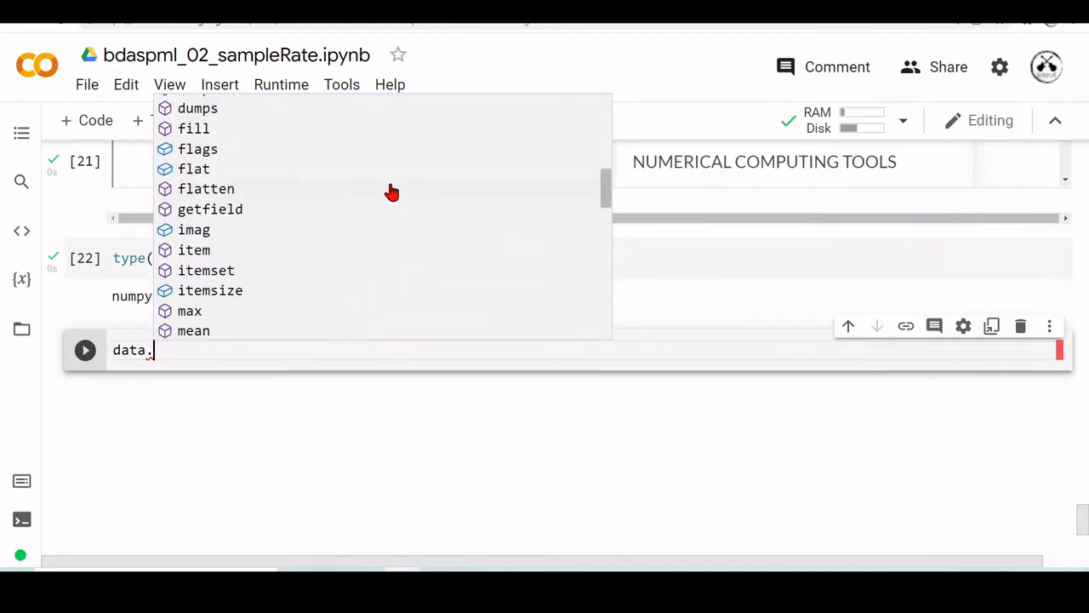
{"action": "mouse_move", "coordinate": [212, 318]}
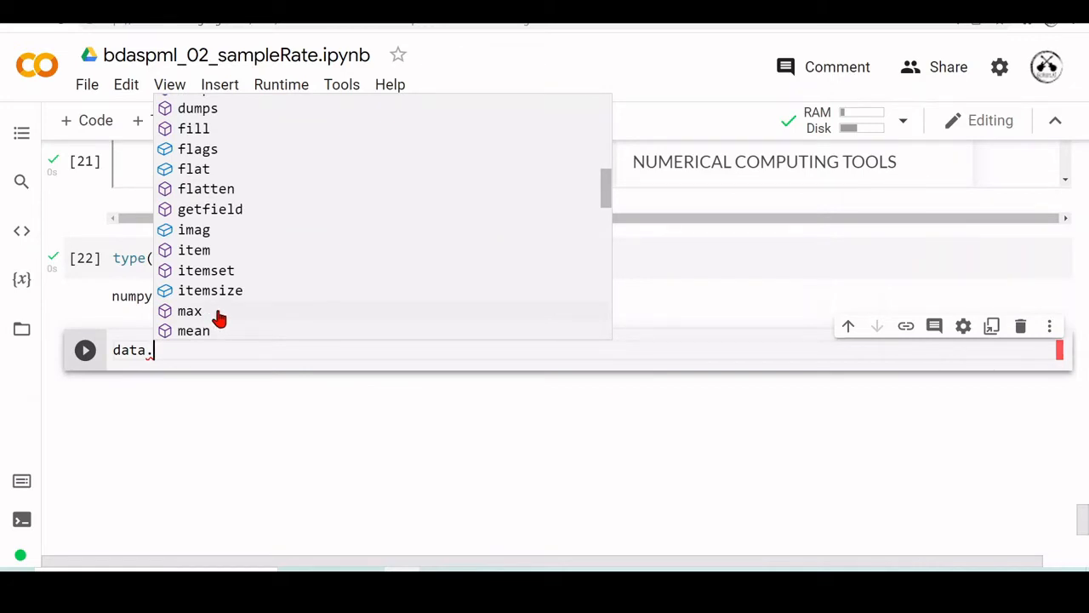
{"action": "scroll", "scroll_direction": "down", "scroll_amount": 3}
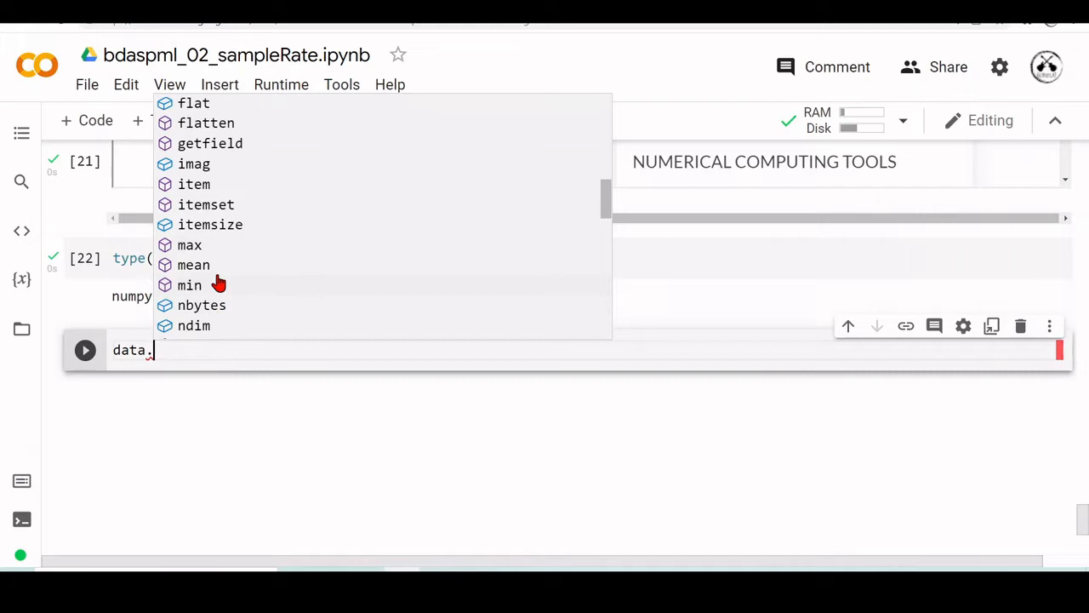
{"action": "mouse_move", "coordinate": [316, 264]}
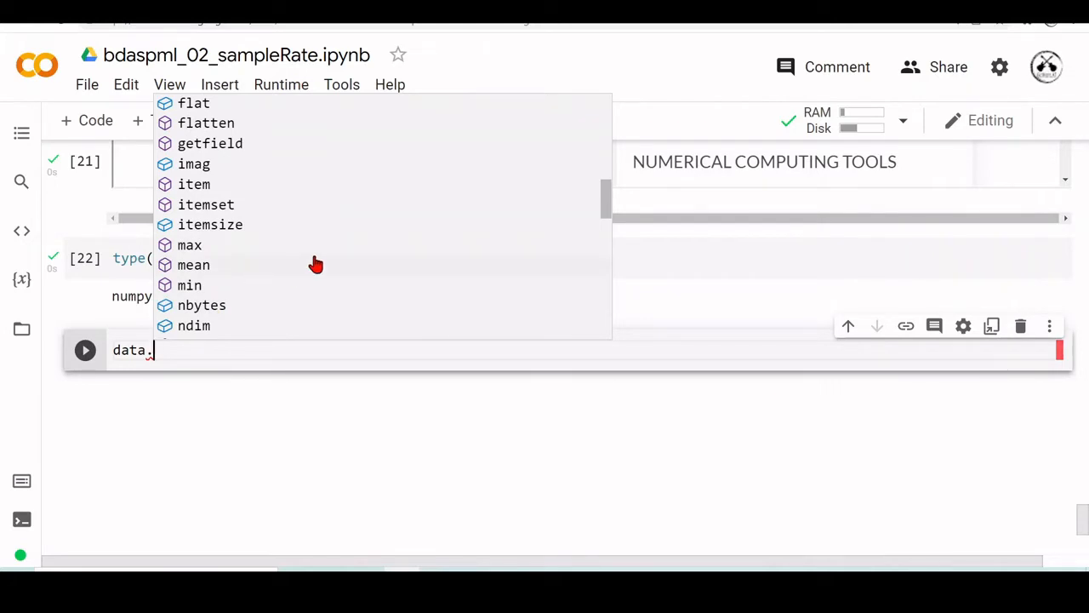
{"action": "scroll", "scroll_direction": "down", "scroll_amount": 3}
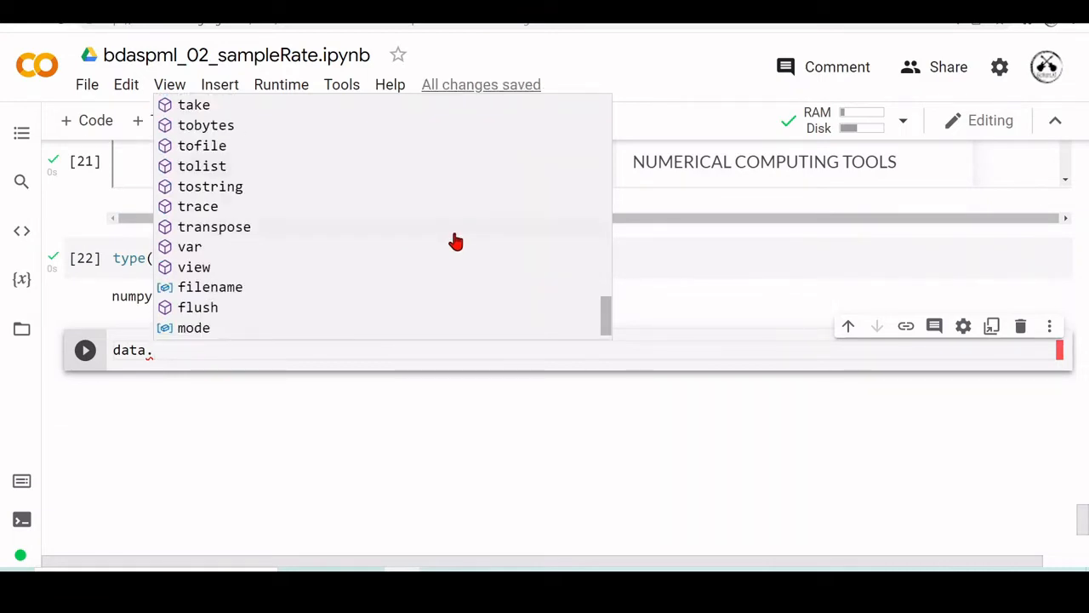
{"action": "scroll", "scroll_direction": "down", "scroll_amount": 3}
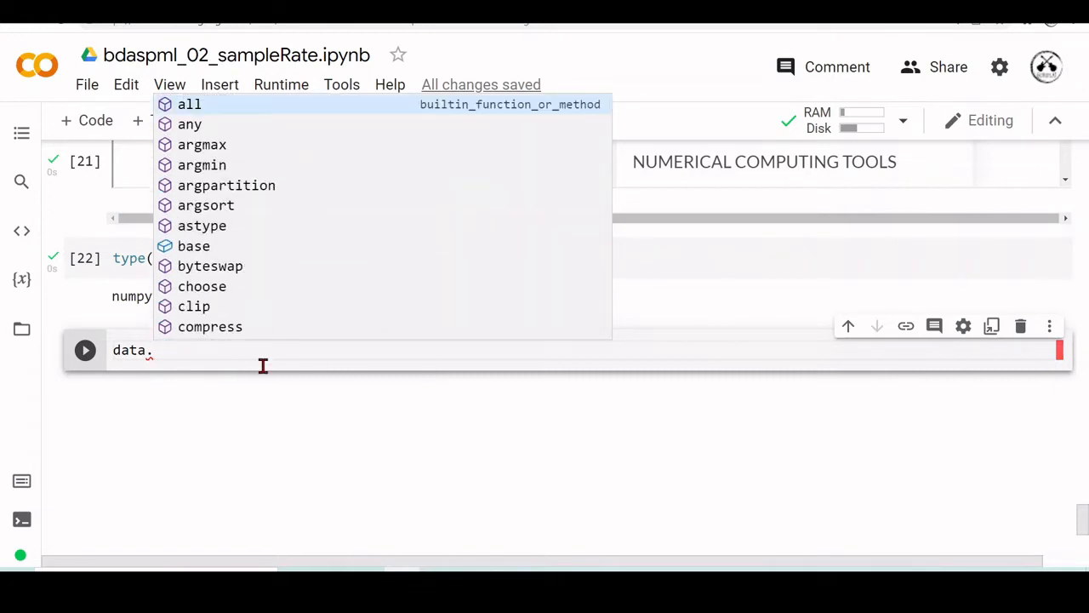
{"action": "mouse_move", "coordinate": [254, 364]}
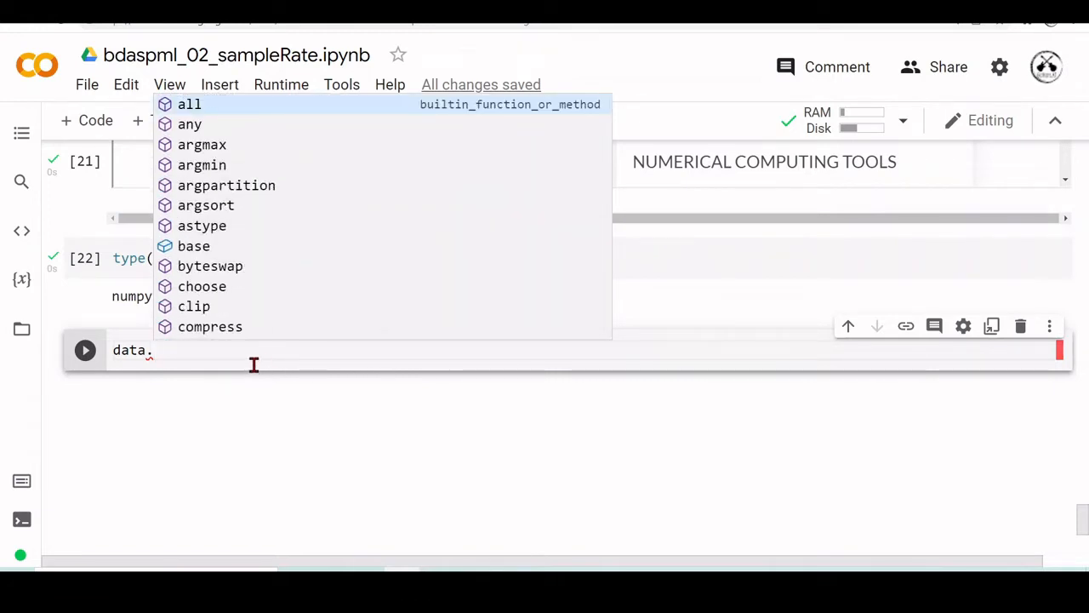
Run data.shape to get (48000,)
{"action": "type", "text": "shape"}
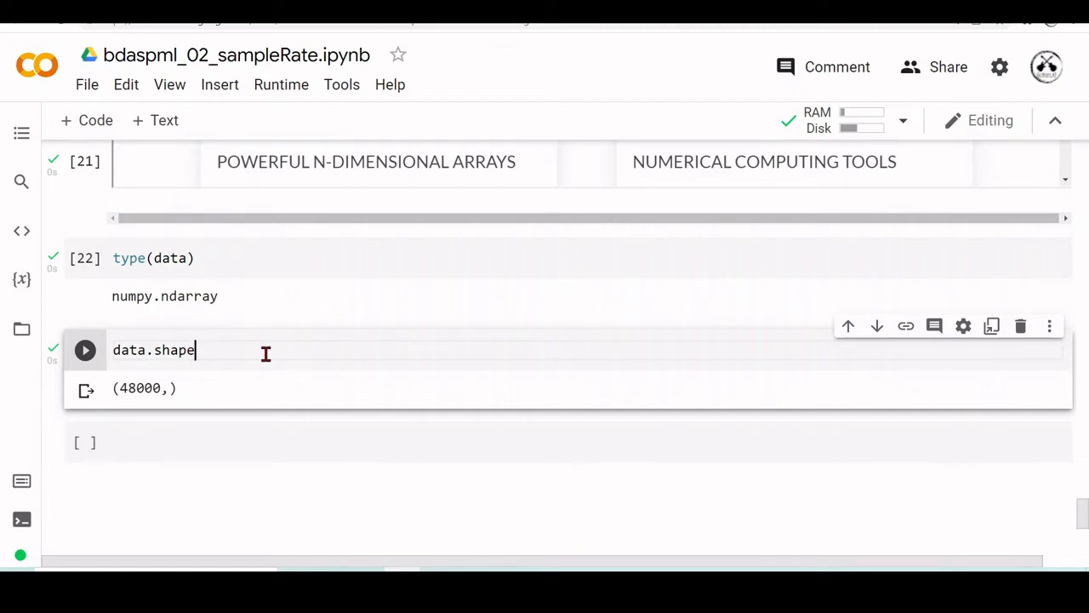
{"action": "mouse_move", "coordinate": [167, 389]}
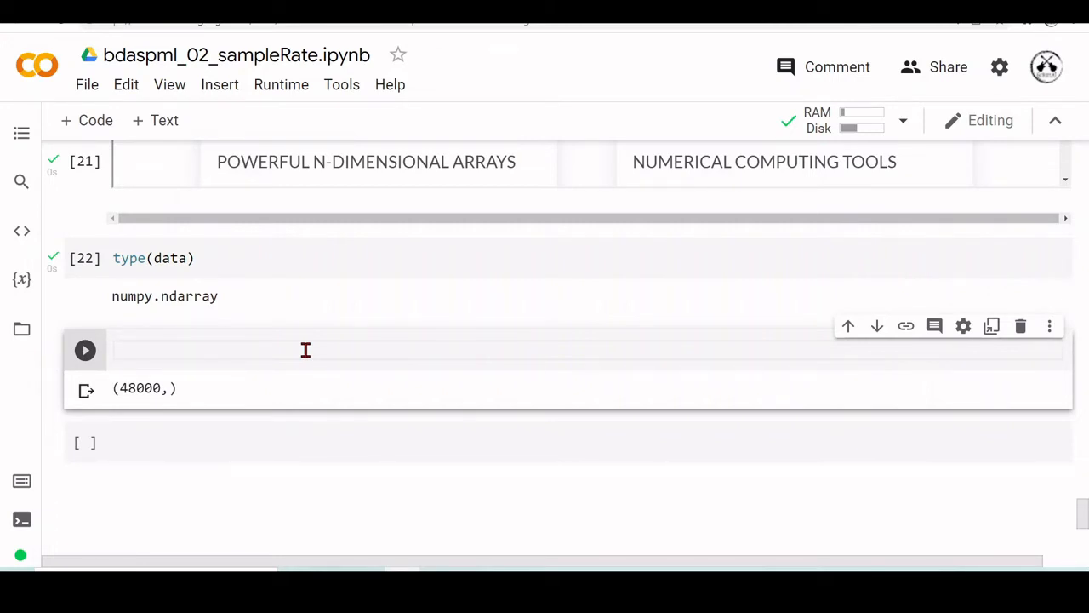
Import numpy as np and define a = np.array([0, 1])
{"action": "left_click", "coordinate": [307, 351]}
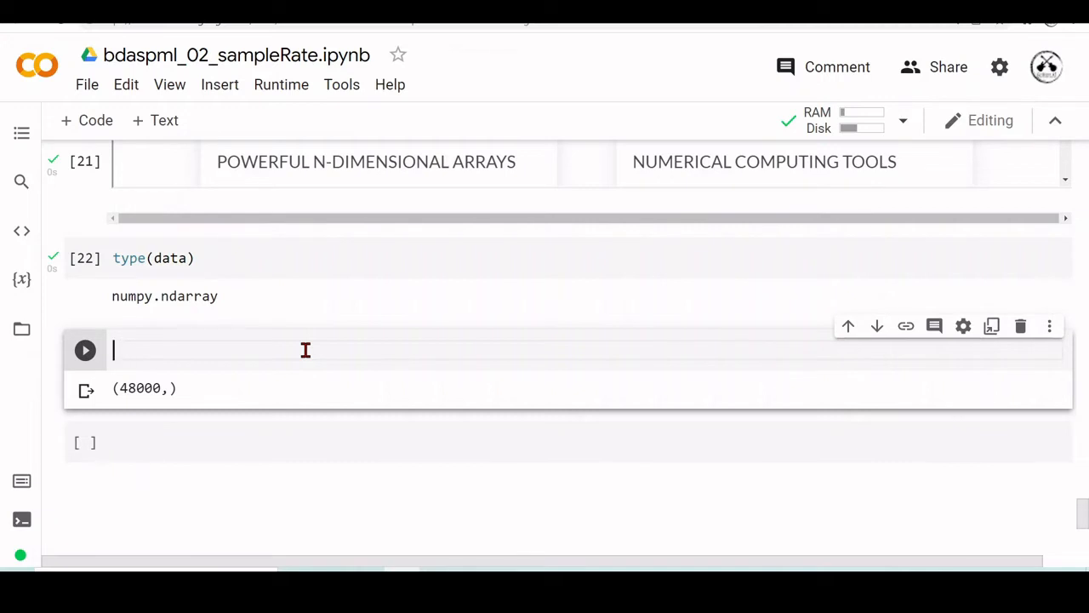
{"action": "type", "text": "import numpy"}
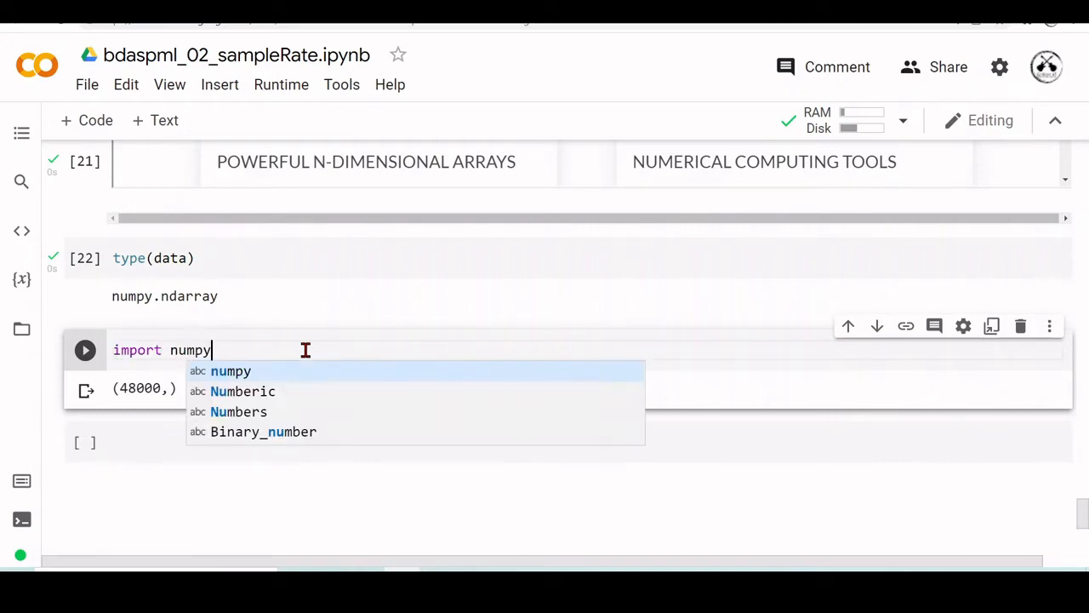
{"action": "type", "text": "as np"}
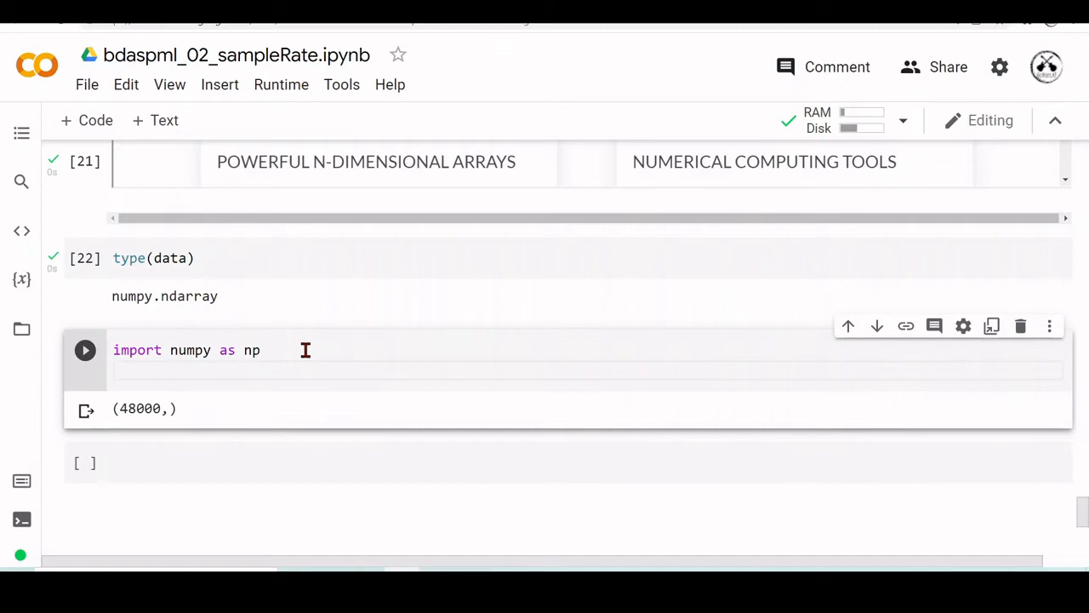
{"action": "type", "text": "a=np"}
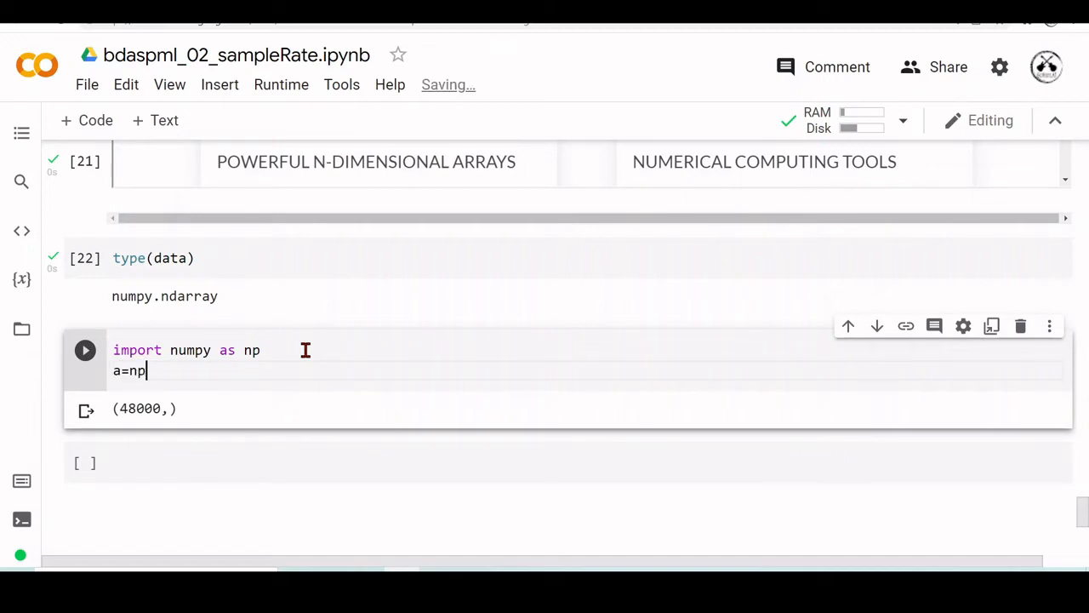
{"action": "type", "text": ".array(["}
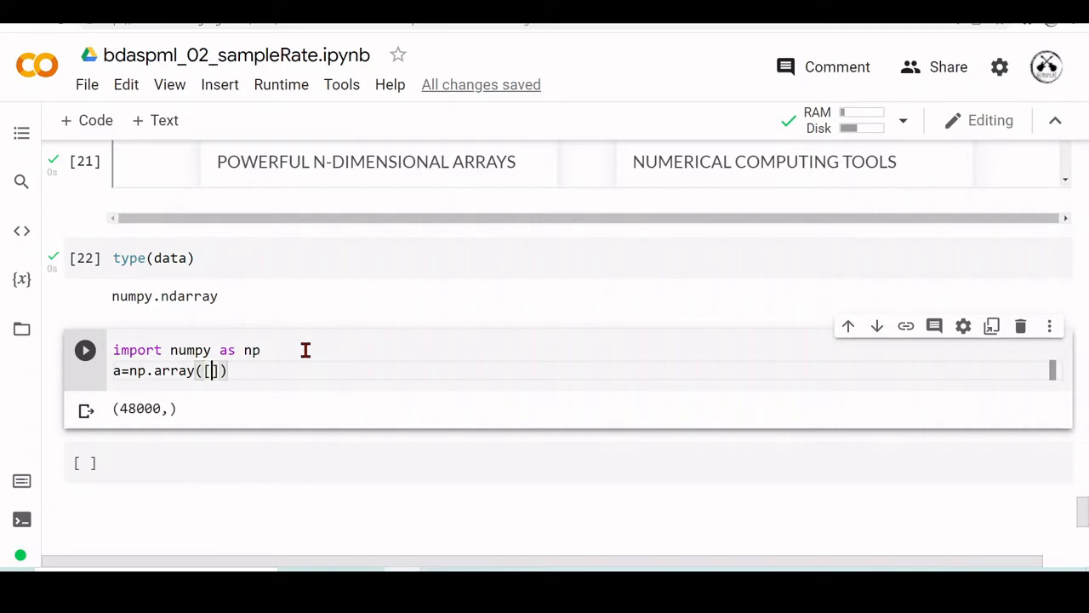
{"action": "type", "text": "0,1"}
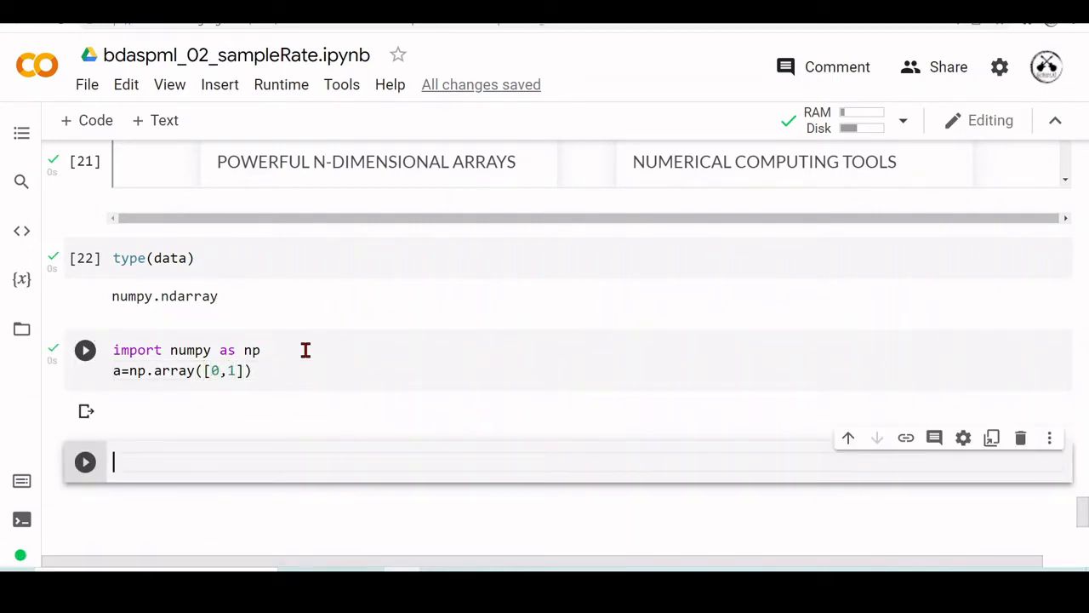
Display a as array([0, 1]) and start querying its shape
{"action": "type", "text": "a"}
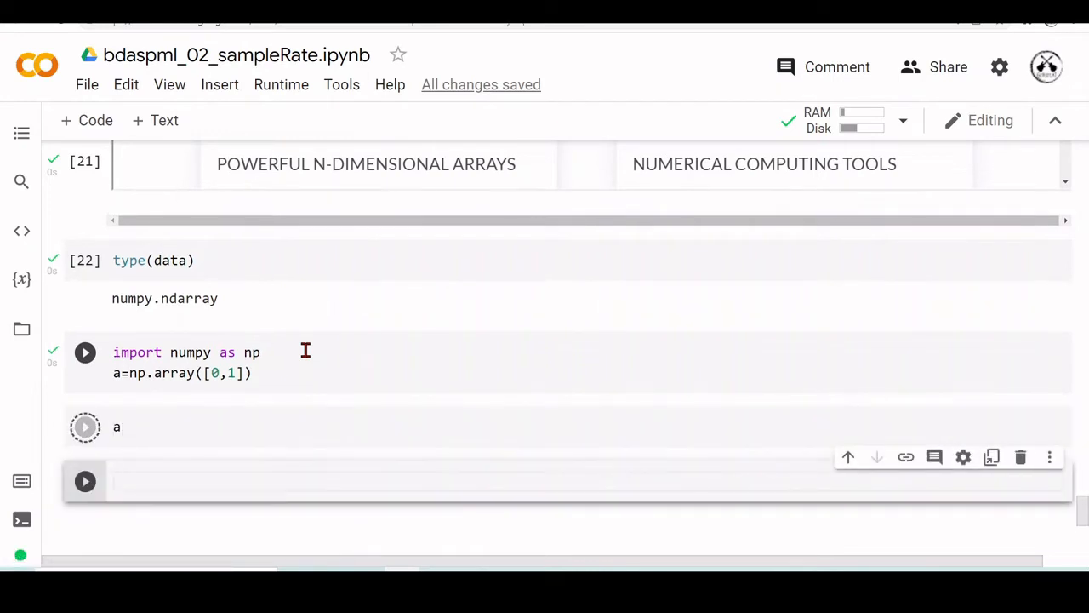
{"action": "left_click", "coordinate": [85, 425]}
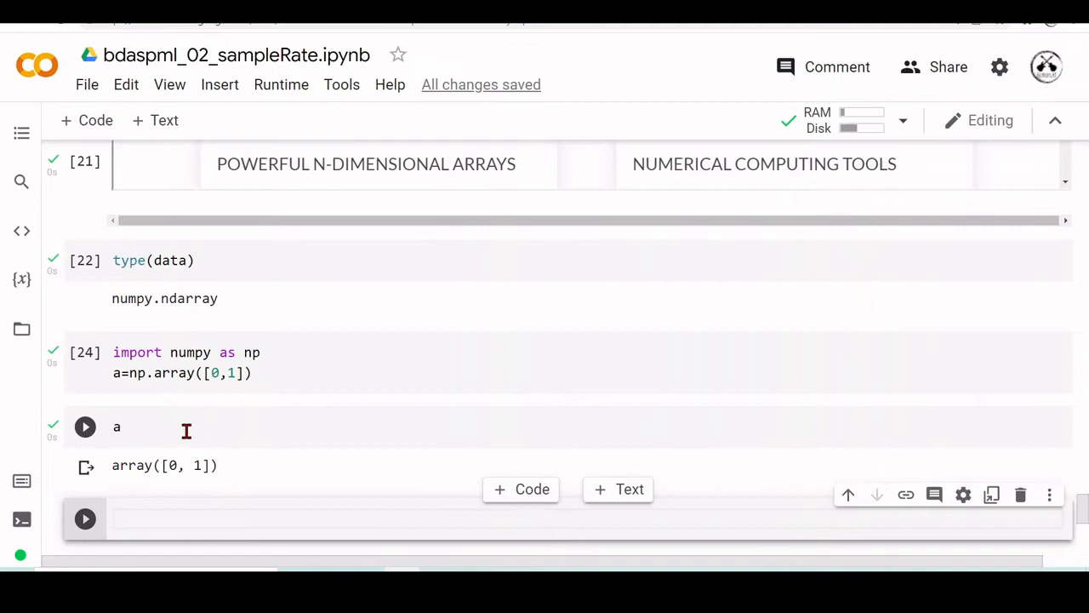
{"action": "type", "text": ".sha"}
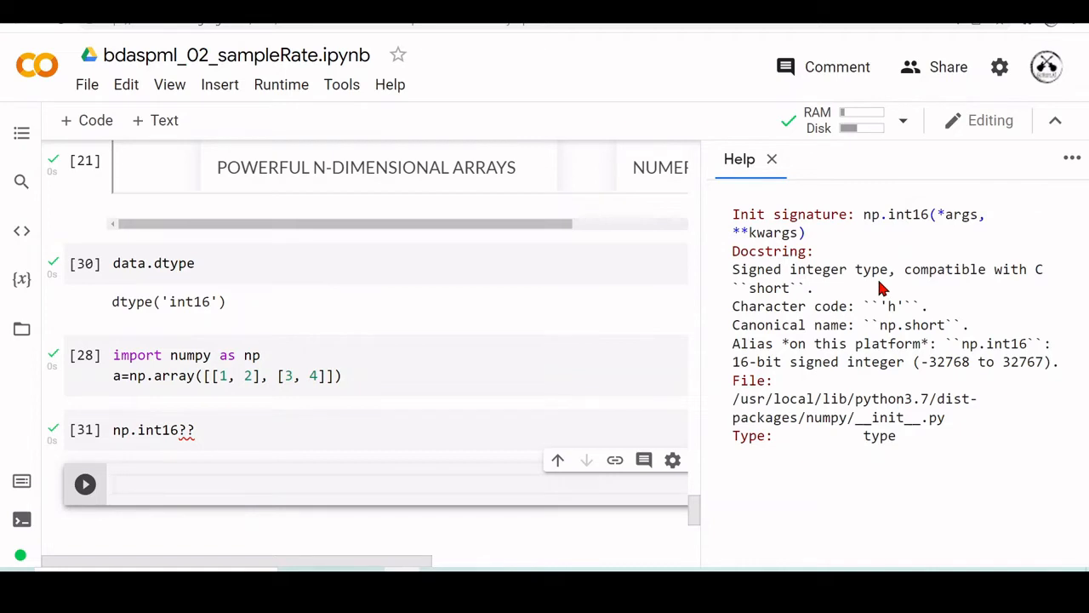
{"action": "mouse_move", "coordinate": [978, 270]}
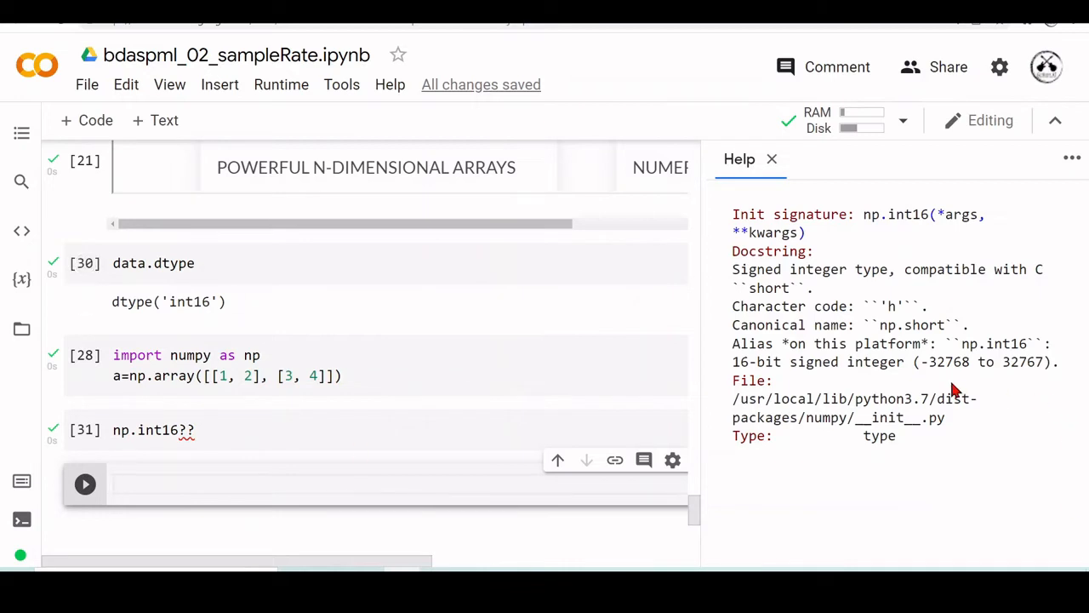
{"action": "mouse_move", "coordinate": [939, 383]}
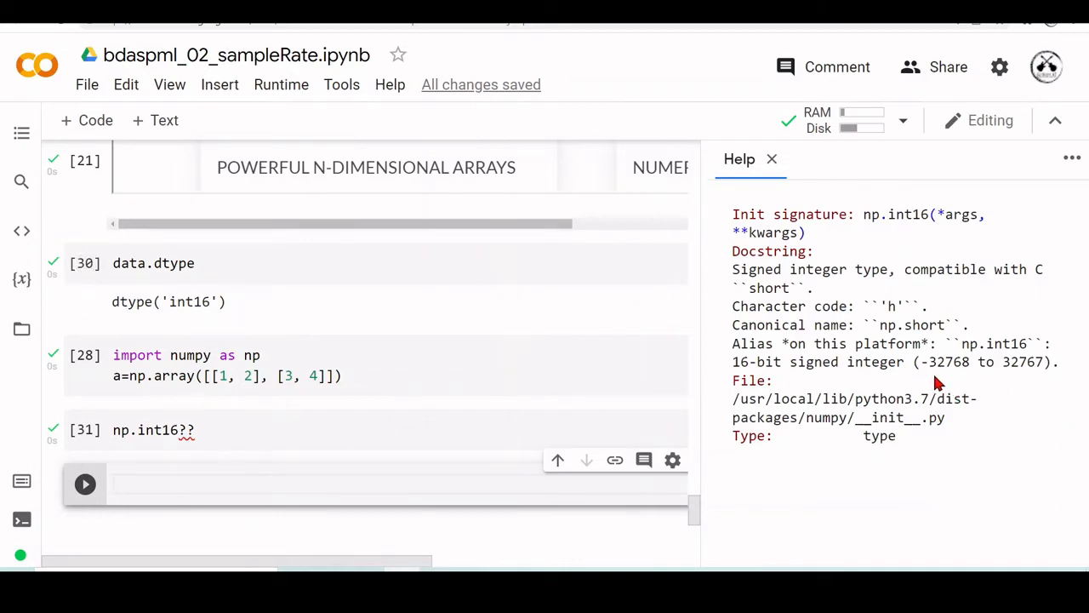
{"action": "mouse_move", "coordinate": [1038, 383]}
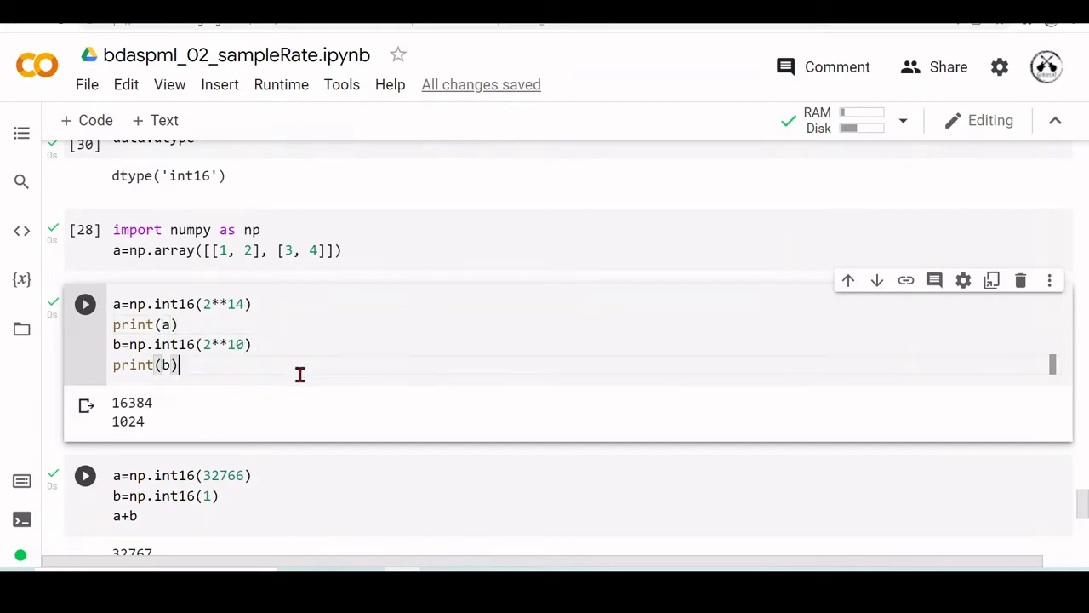
Add a*b to the int16 cell and run it, getting 0 with an overflow RuntimeWarning
{"action": "key", "text": "enter"}
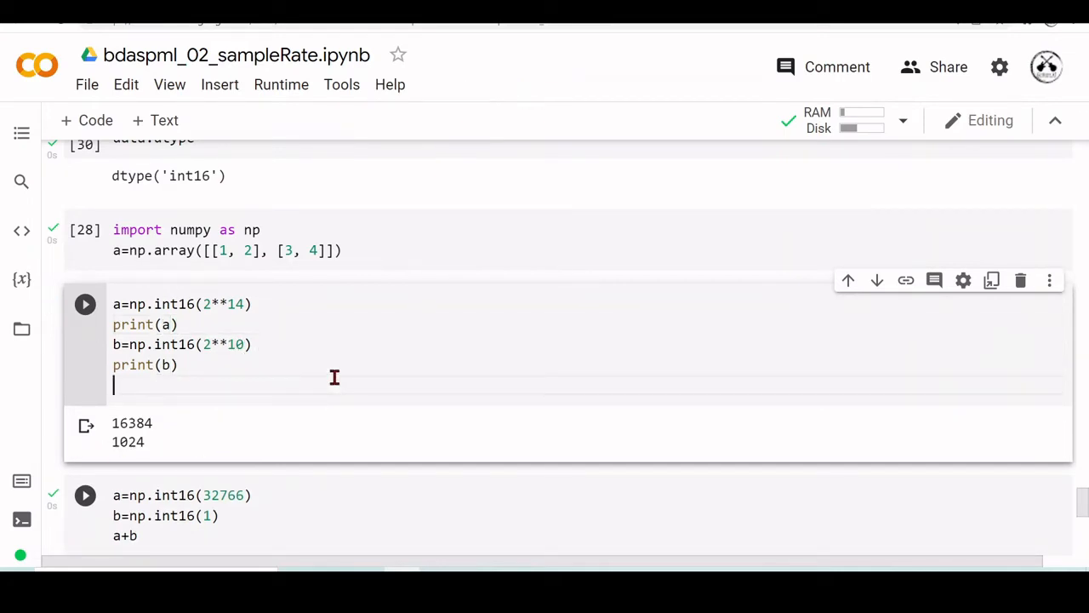
{"action": "type", "text": "a*b"}
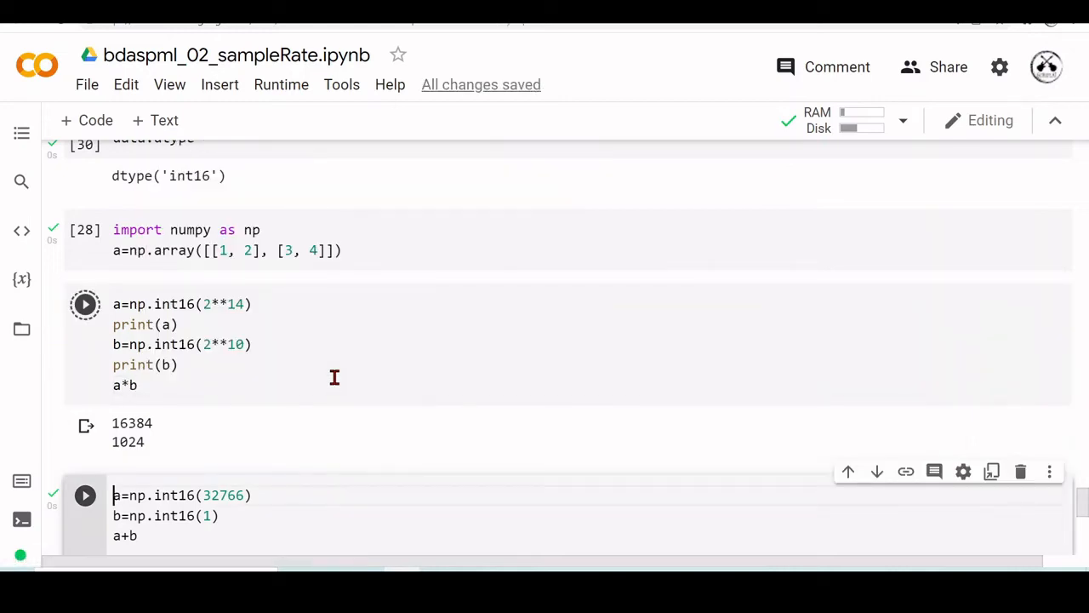
{"action": "left_click", "coordinate": [86, 303]}
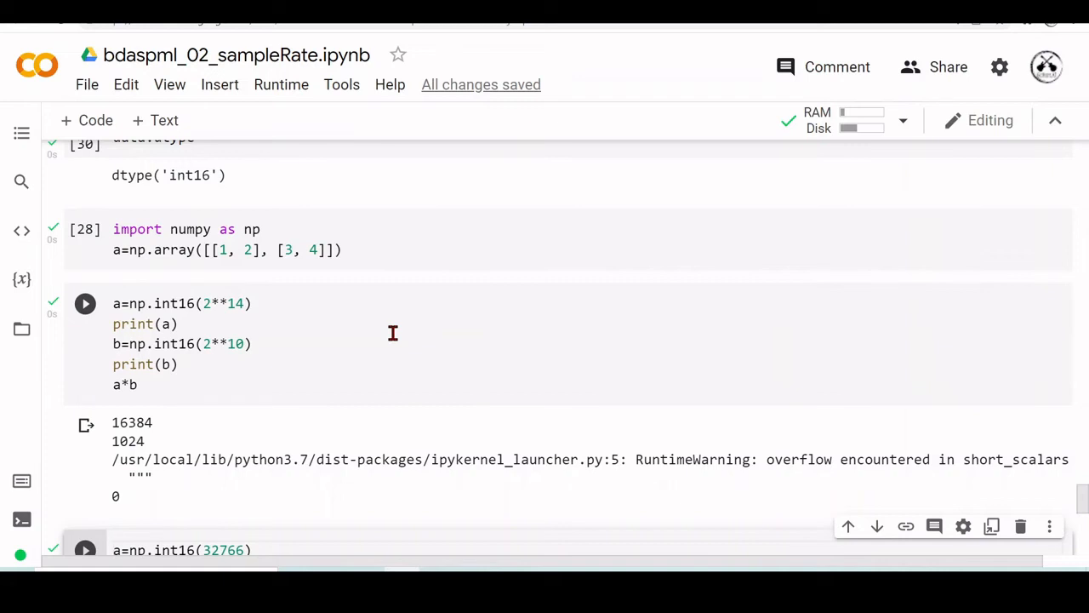
{"action": "scroll", "scroll_direction": "down", "scroll_amount": 3}
{"action": "type", "text": "7"}
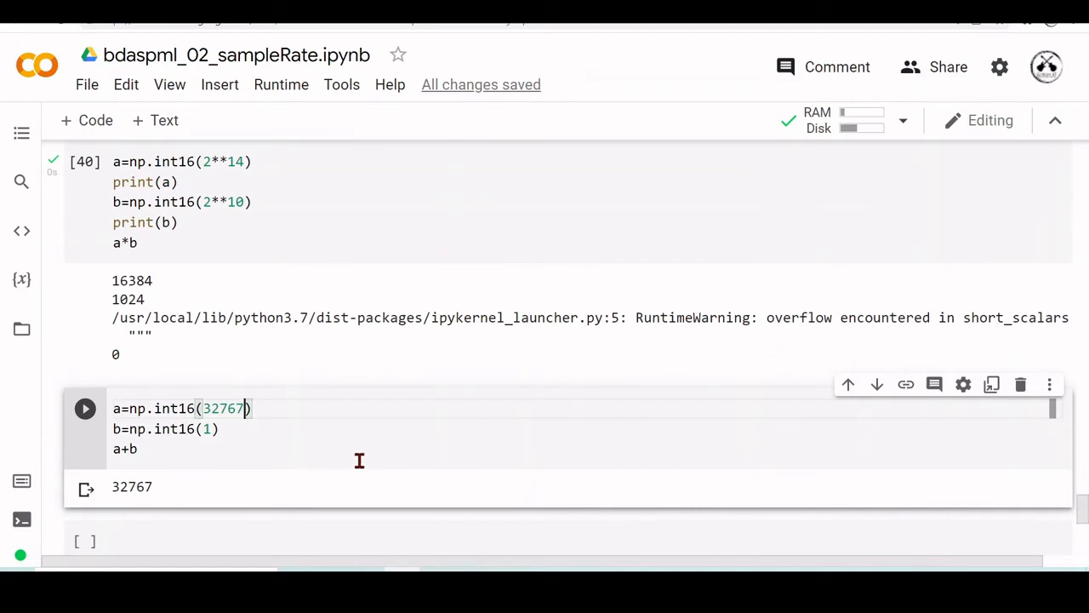
Run np.int16(32767) + 1 to get -32768 with an overflow warning, then restore 32766
{"action": "left_click", "coordinate": [85, 409]}
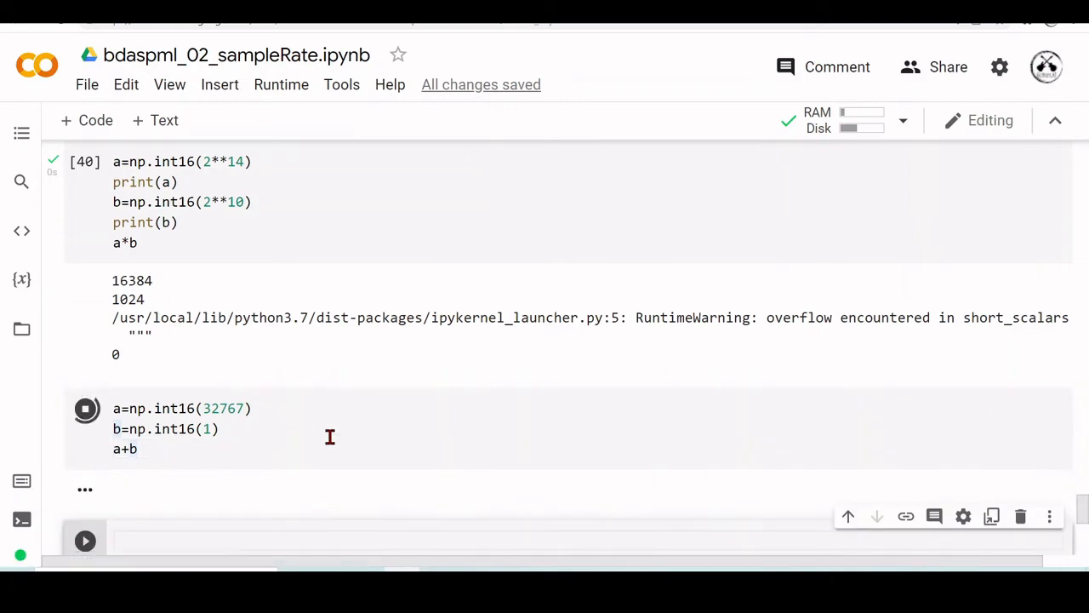
{"action": "left_click", "coordinate": [85, 408]}
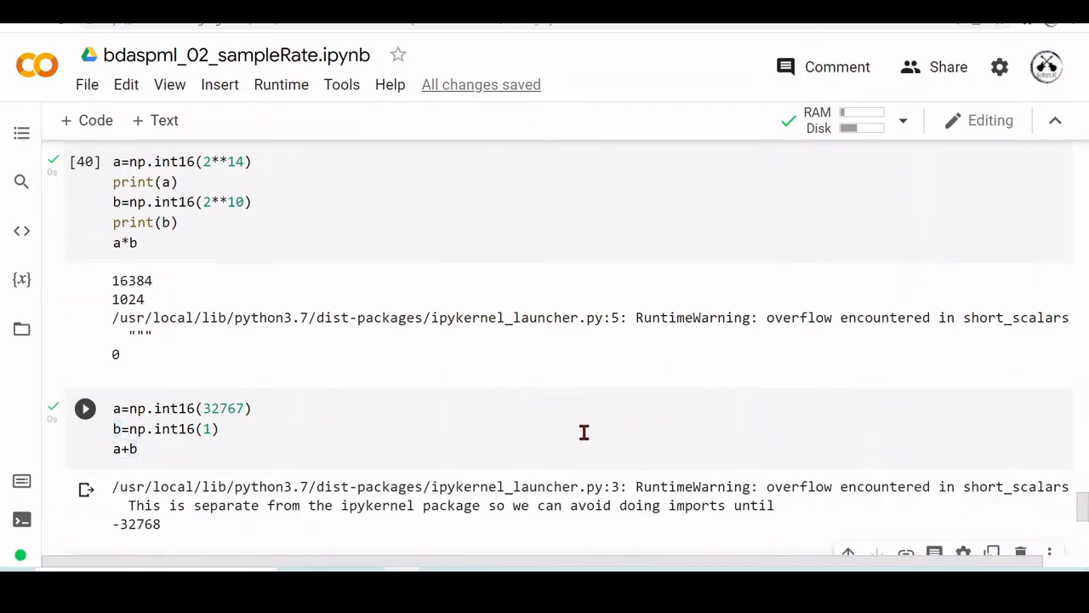
{"action": "left_click", "coordinate": [238, 409]}
{"action": "type", "text": "6"}
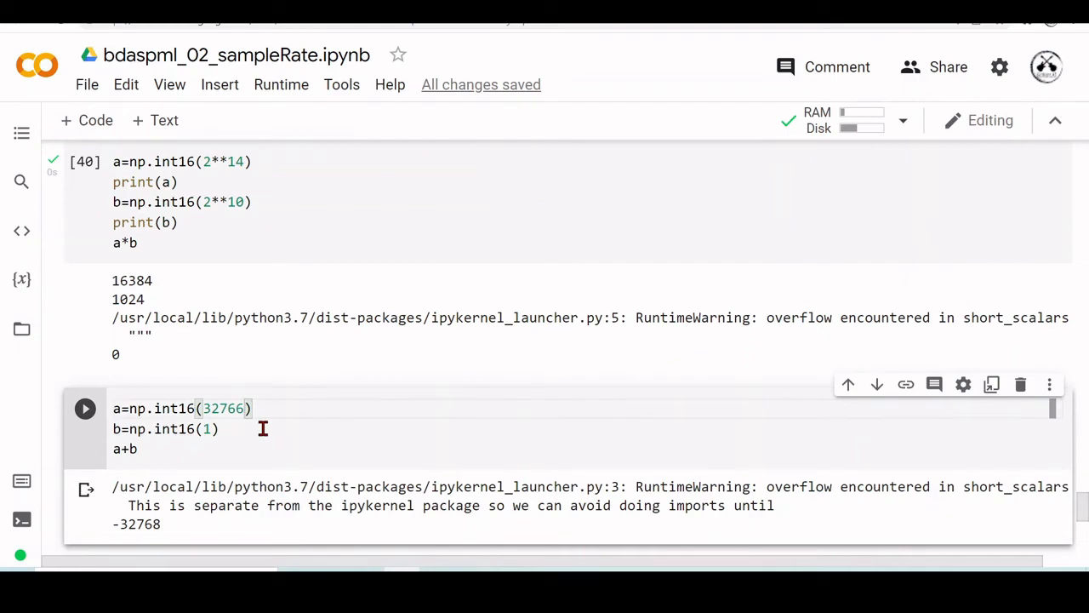
{"action": "left_click", "coordinate": [85, 409]}
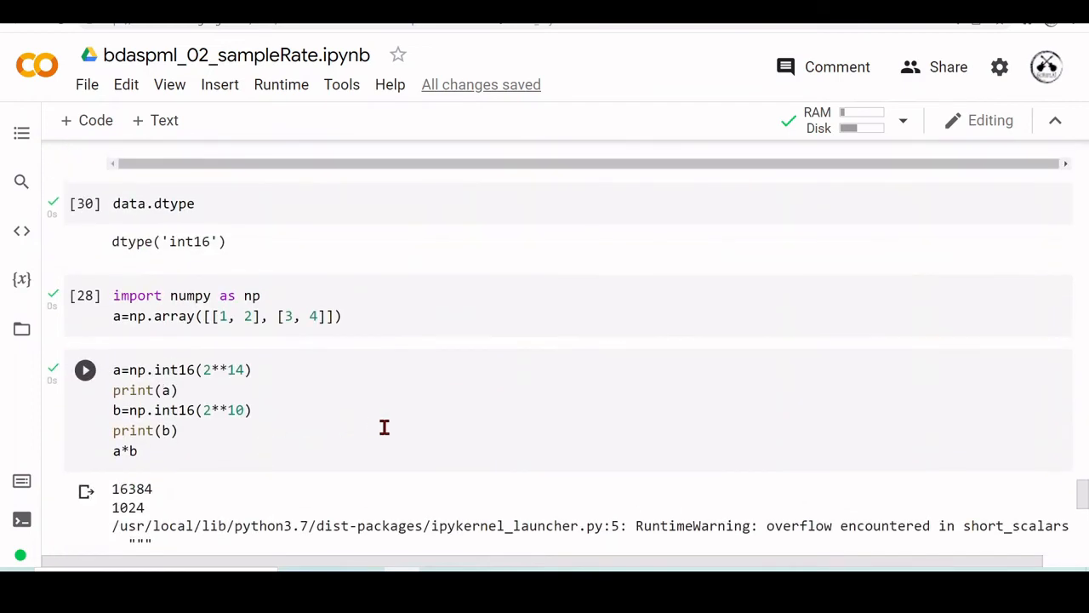
{"action": "mouse_move", "coordinate": [443, 402]}
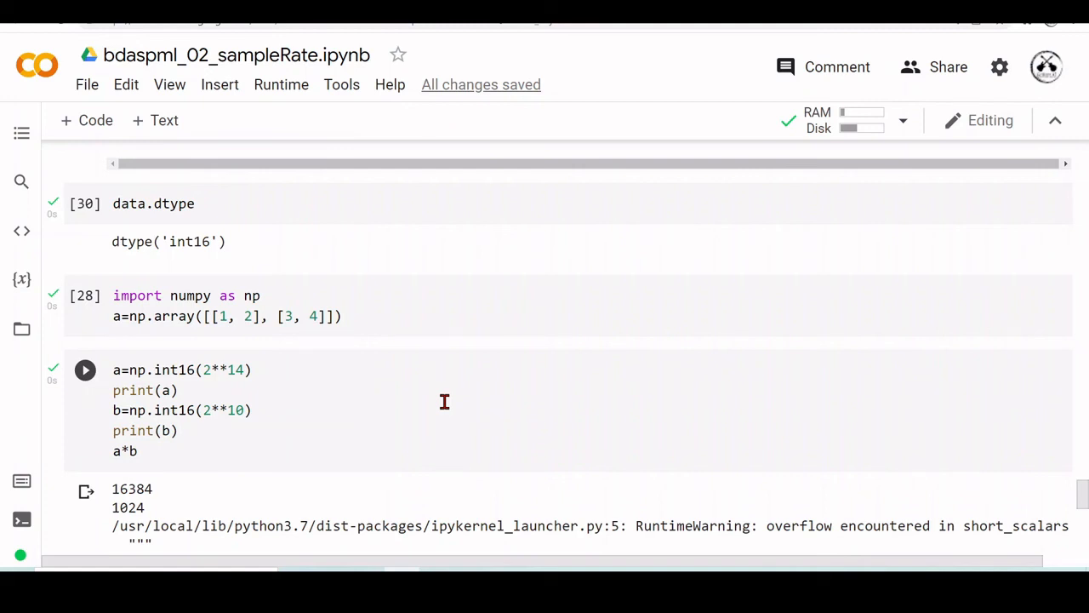
{"action": "mouse_move", "coordinate": [490, 230]}
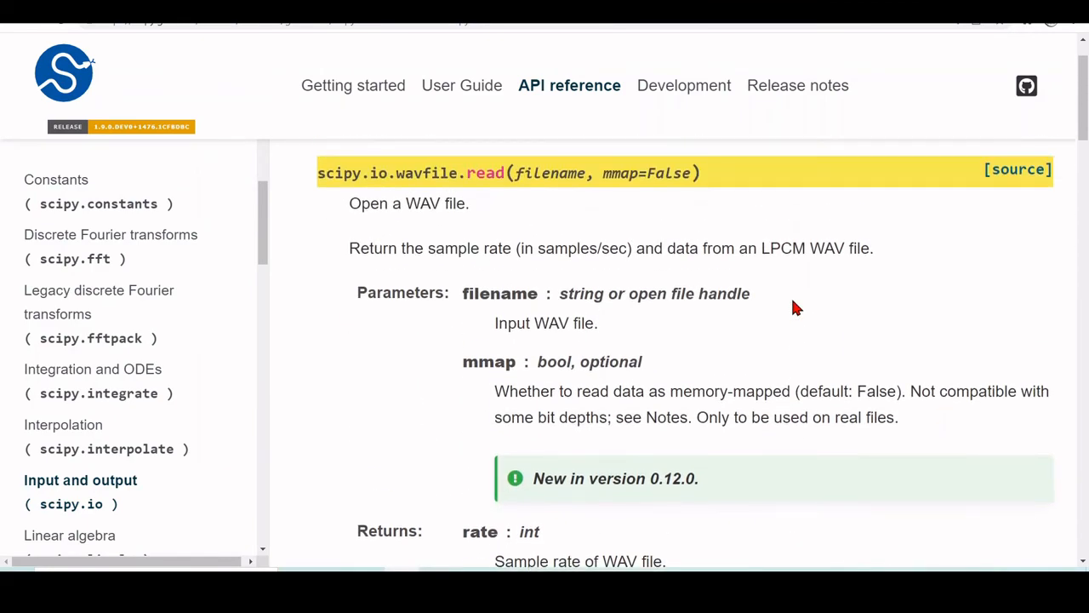
{"action": "mouse_move", "coordinate": [796, 316]}
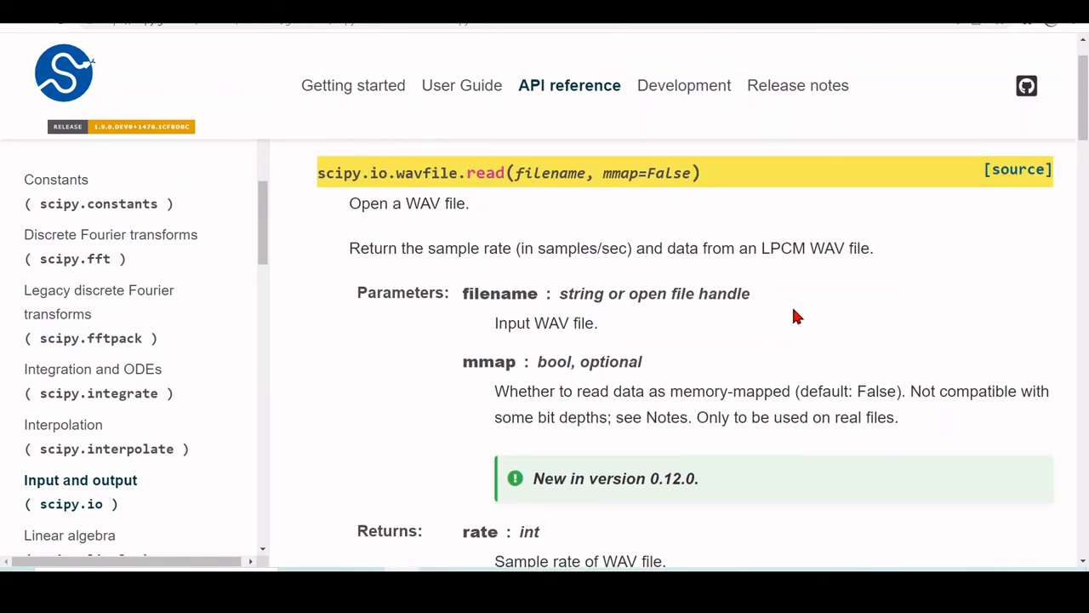
Scroll the wavfile.read docs to the Notes table mapping 16-bit integer PCM to int16
{"action": "scroll", "scroll_direction": "down", "scroll_amount": 3}
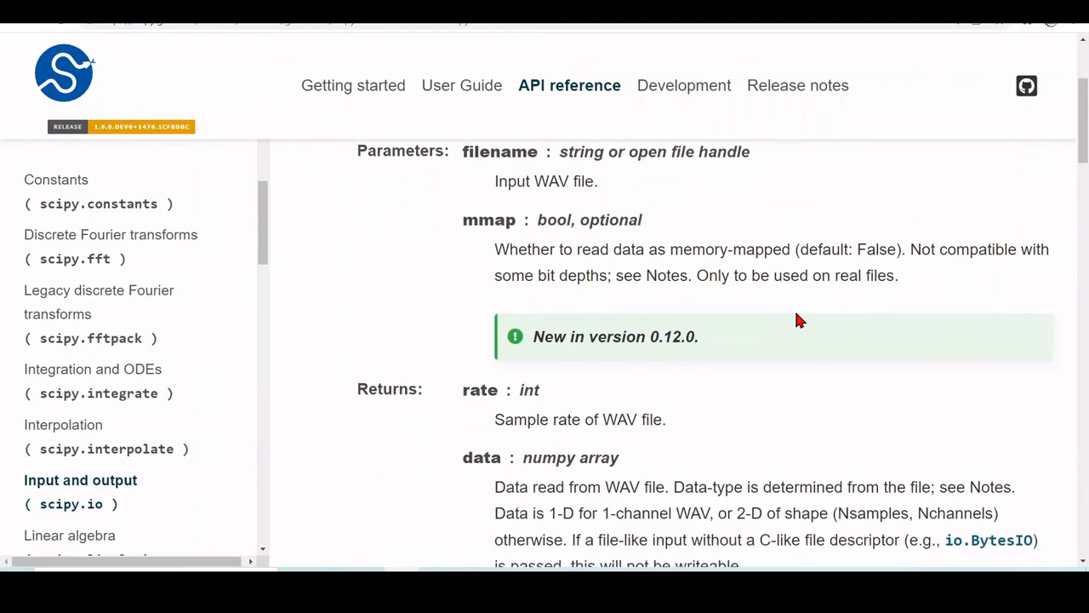
{"action": "scroll", "scroll_direction": "down", "scroll_amount": 3}
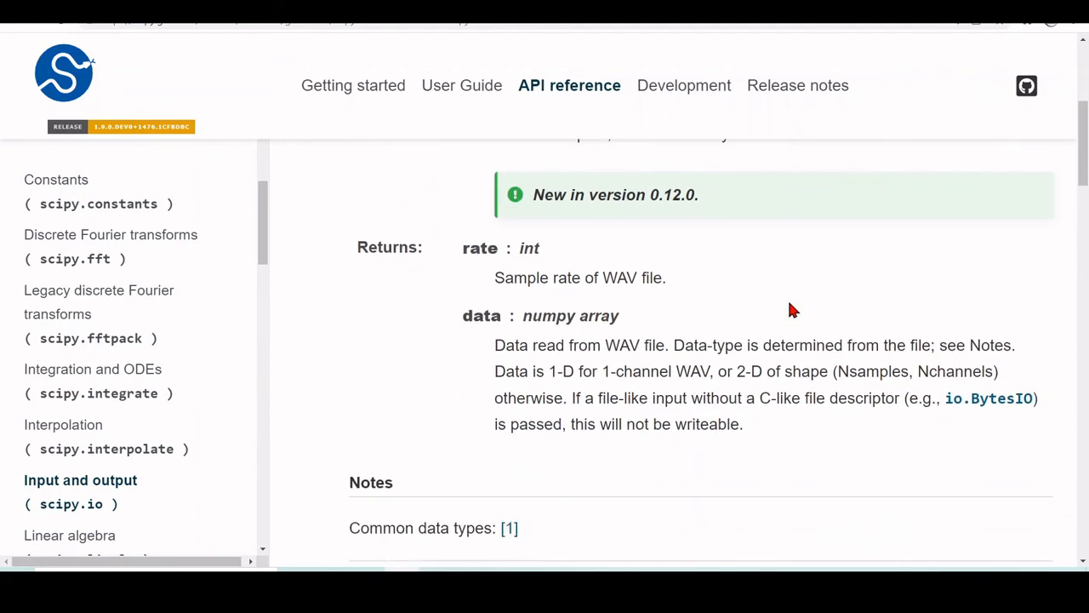
{"action": "mouse_move", "coordinate": [688, 287]}
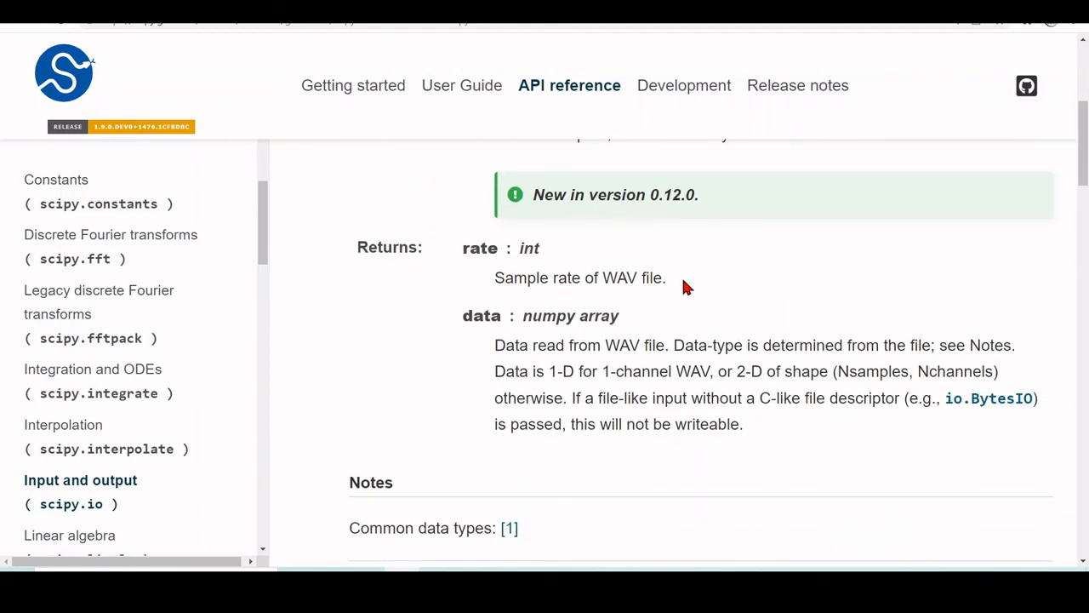
{"action": "scroll", "scroll_direction": "down", "scroll_amount": 3}
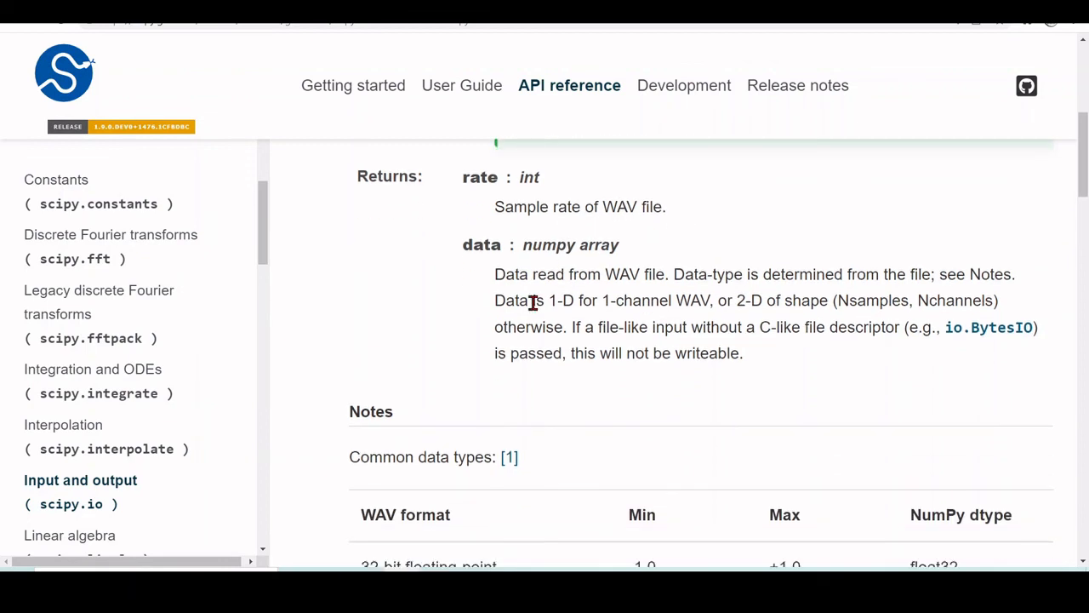
{"action": "scroll", "scroll_direction": "down", "scroll_amount": 3}
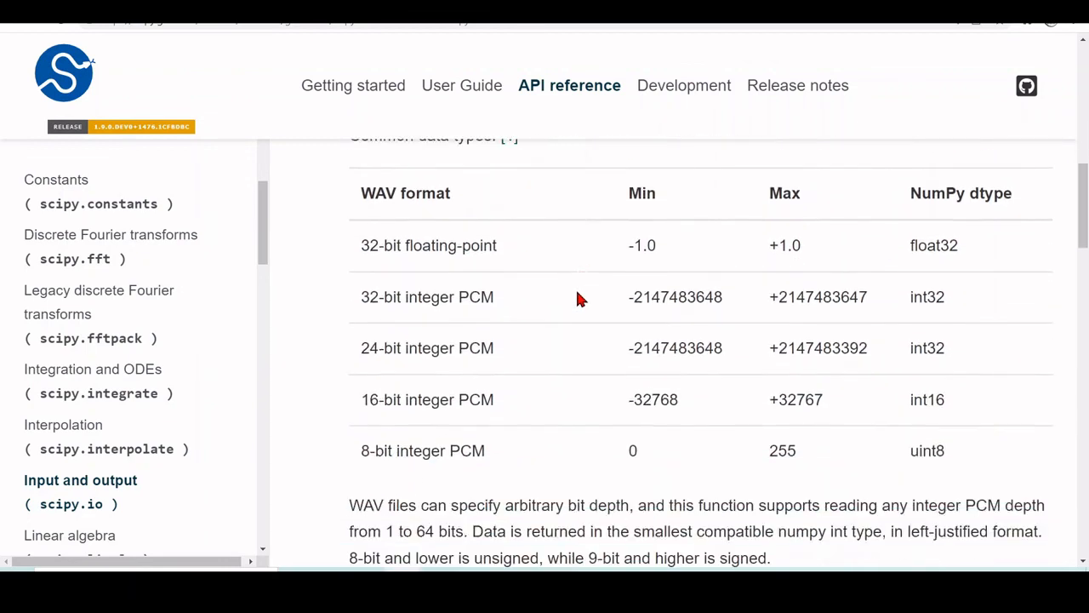
{"action": "scroll", "scroll_direction": "down", "scroll_amount": 3}
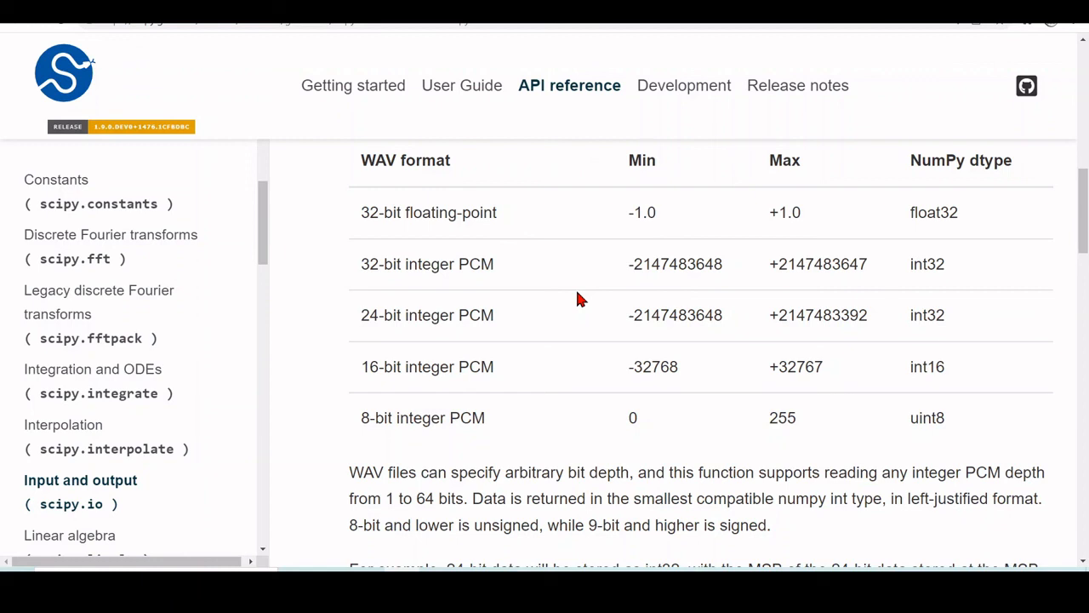
{"action": "mouse_move", "coordinate": [528, 405]}
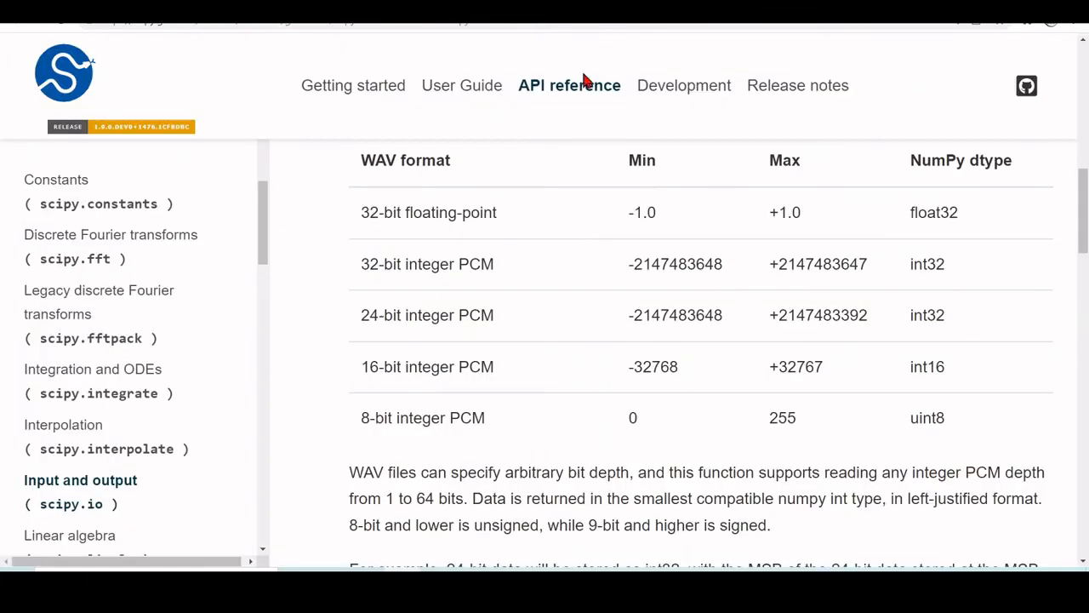
{"action": "mouse_move", "coordinate": [954, 424]}
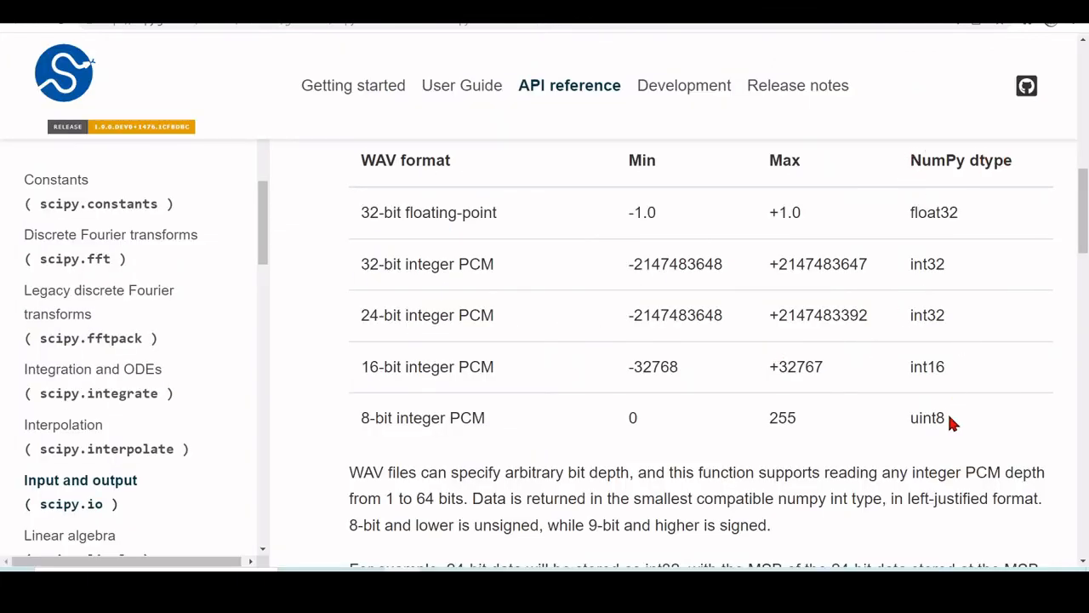
{"action": "mouse_move", "coordinate": [627, 378]}
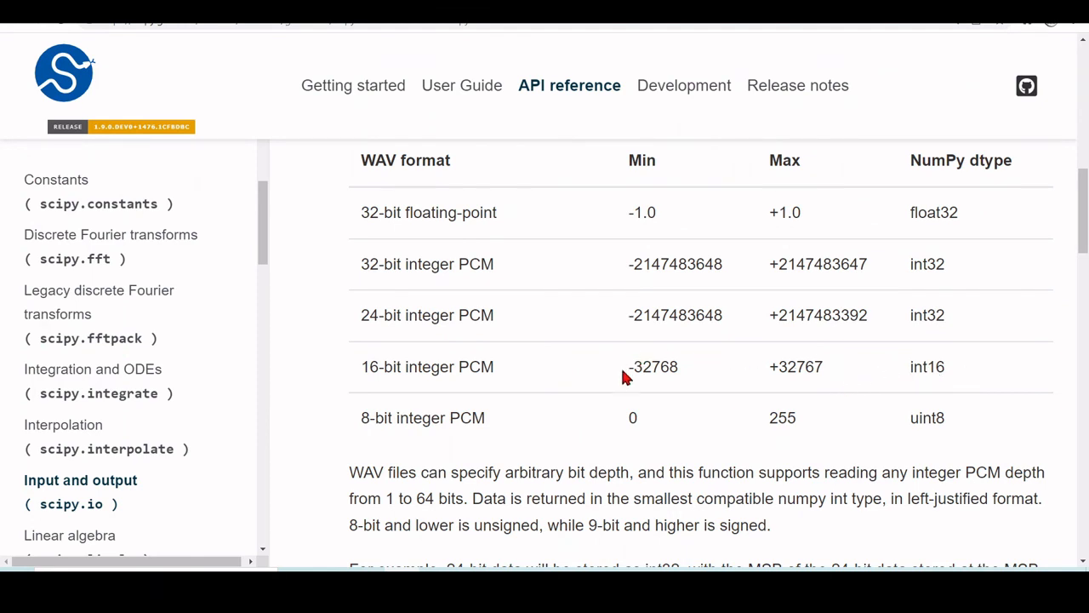
{"action": "mouse_move", "coordinate": [804, 371]}
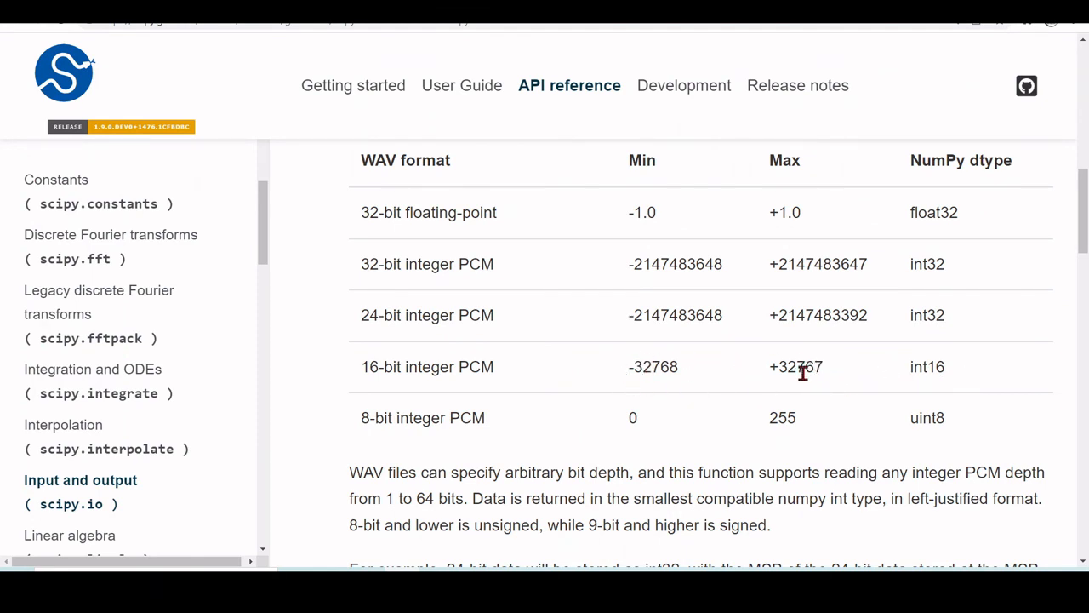
{"action": "mouse_move", "coordinate": [504, 320]}
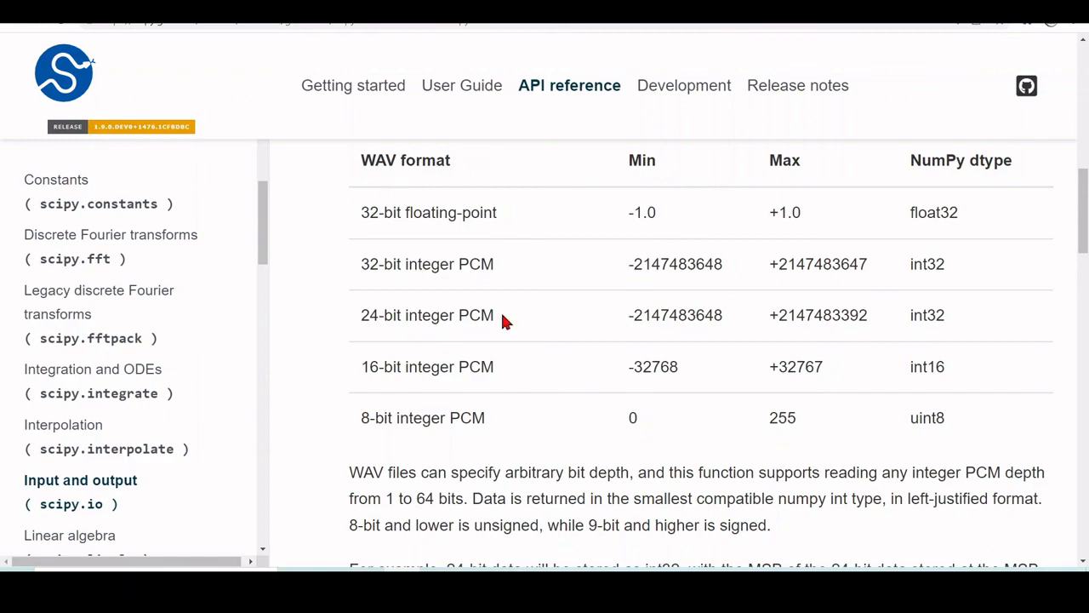